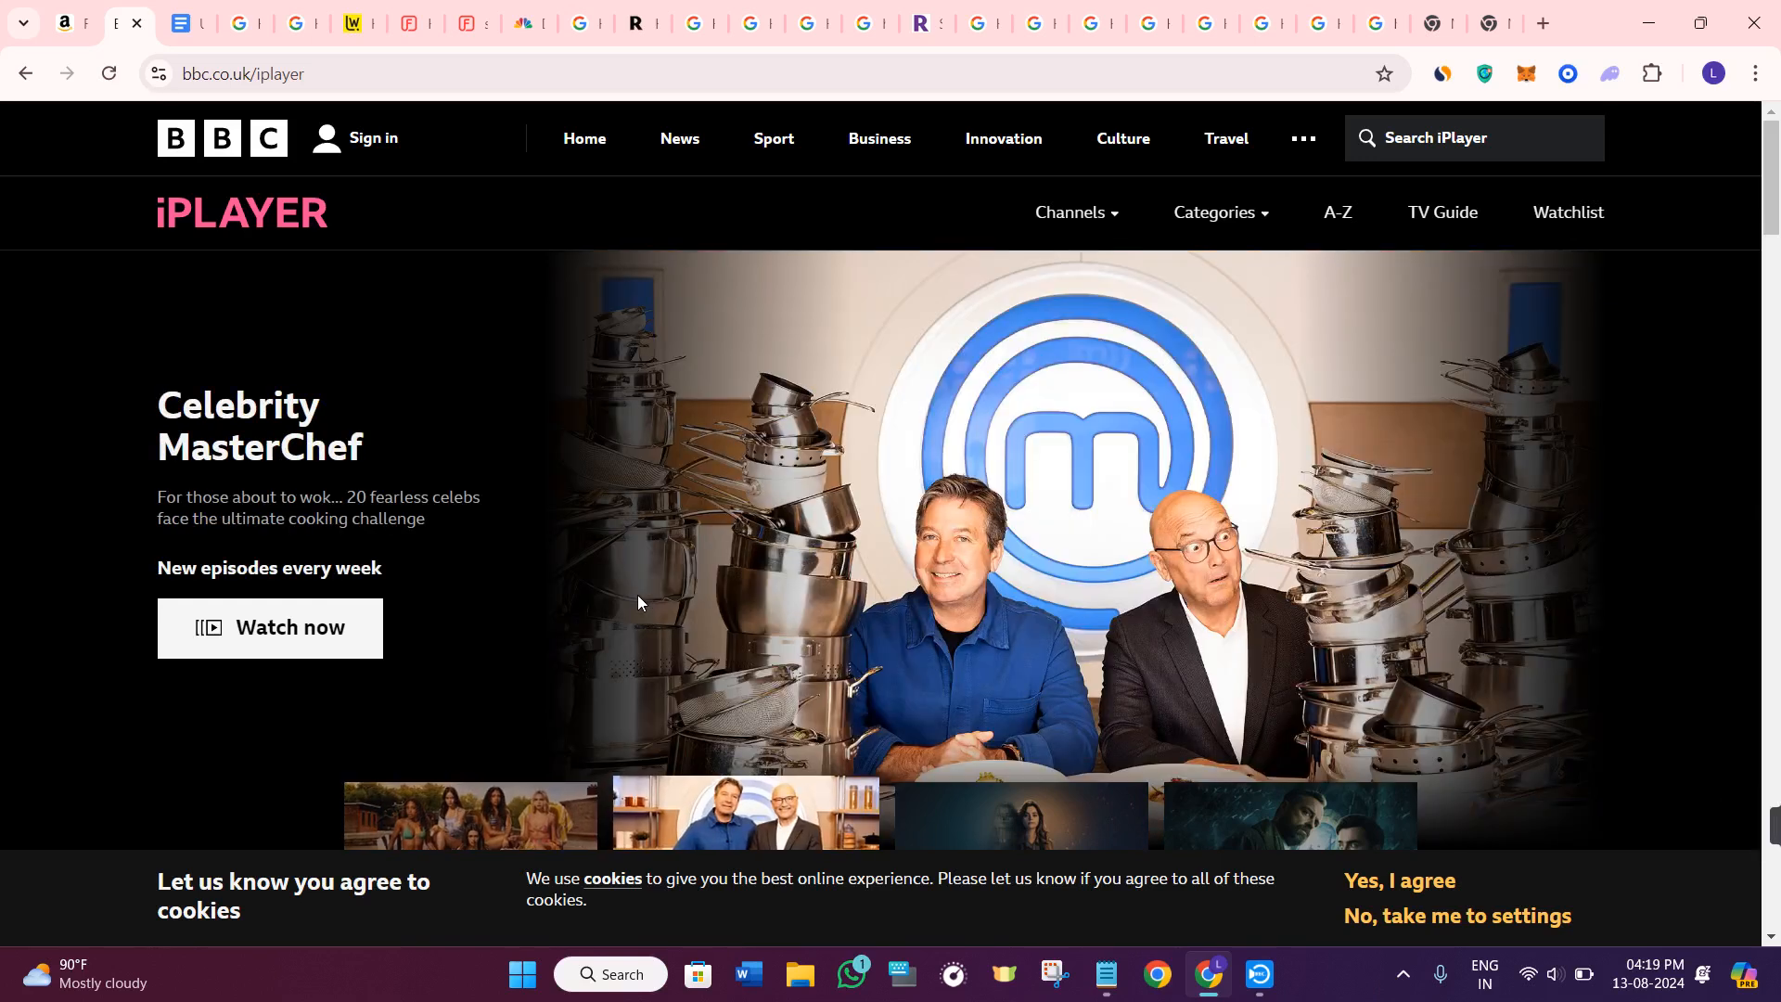
Tick the Select App Store and Search for BBC iPlayer steps so they strike through.
{"action": "scroll", "scroll_direction": "down", "scroll_amount": 3}
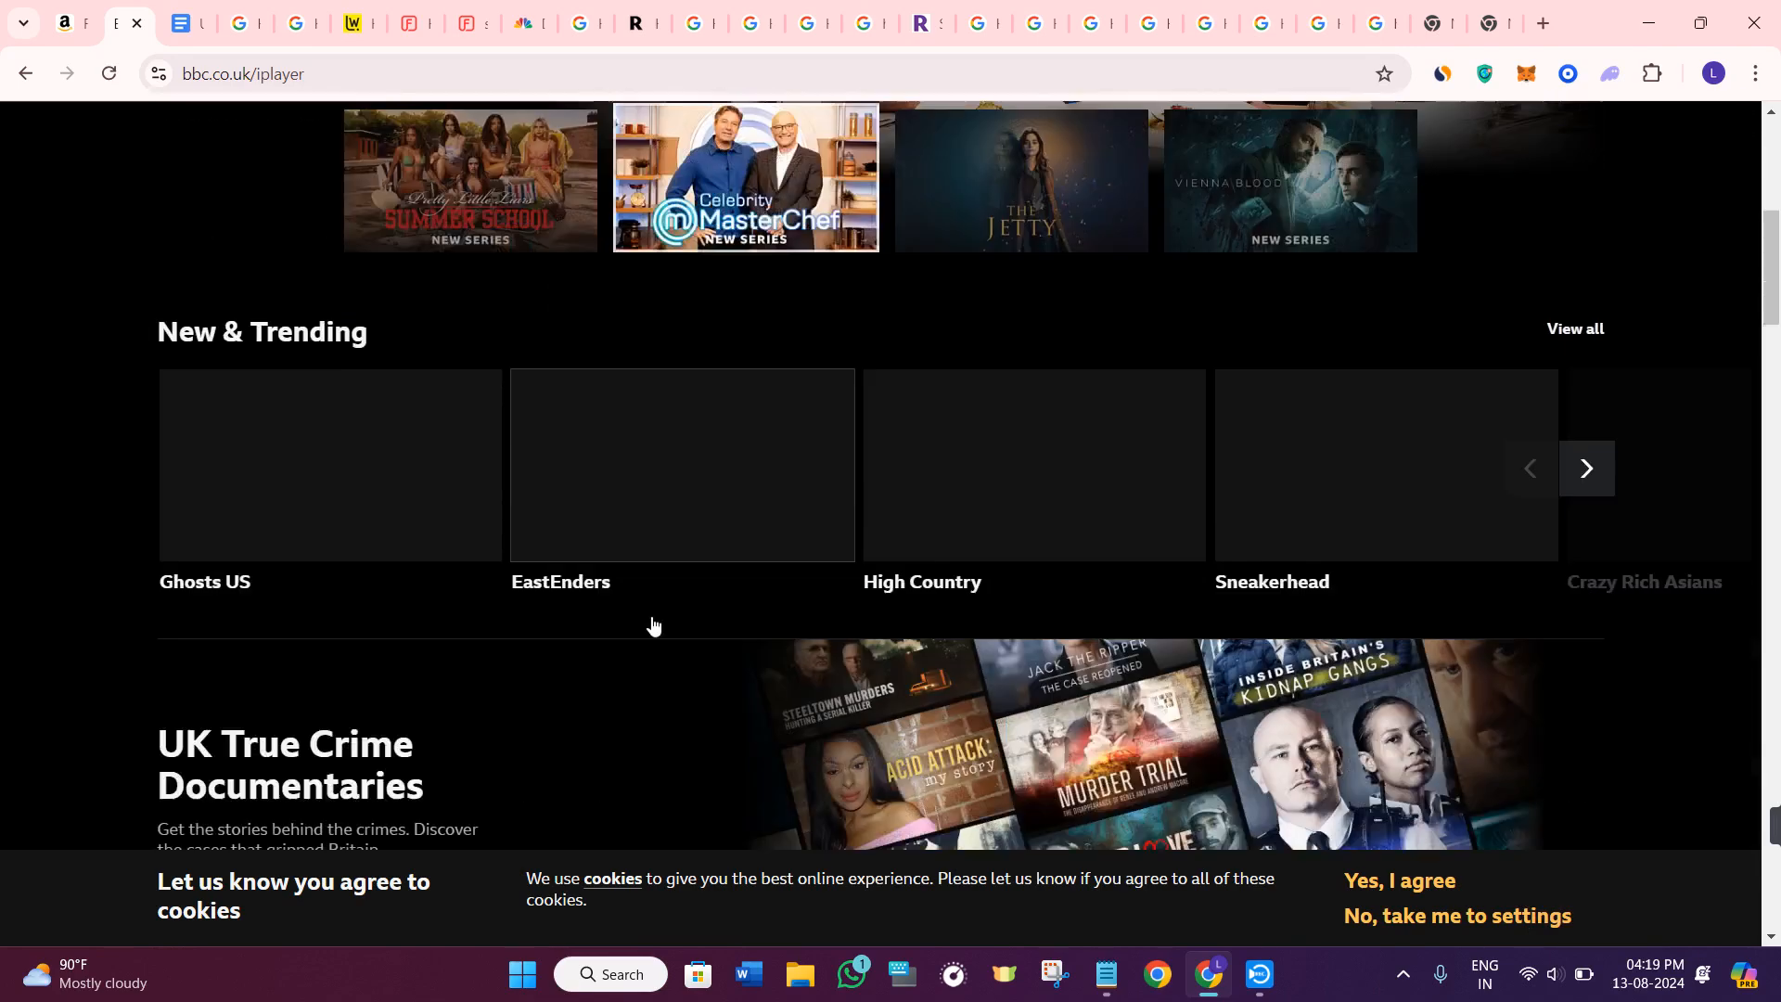
{"action": "scroll", "scroll_direction": "down", "scroll_amount": 3}
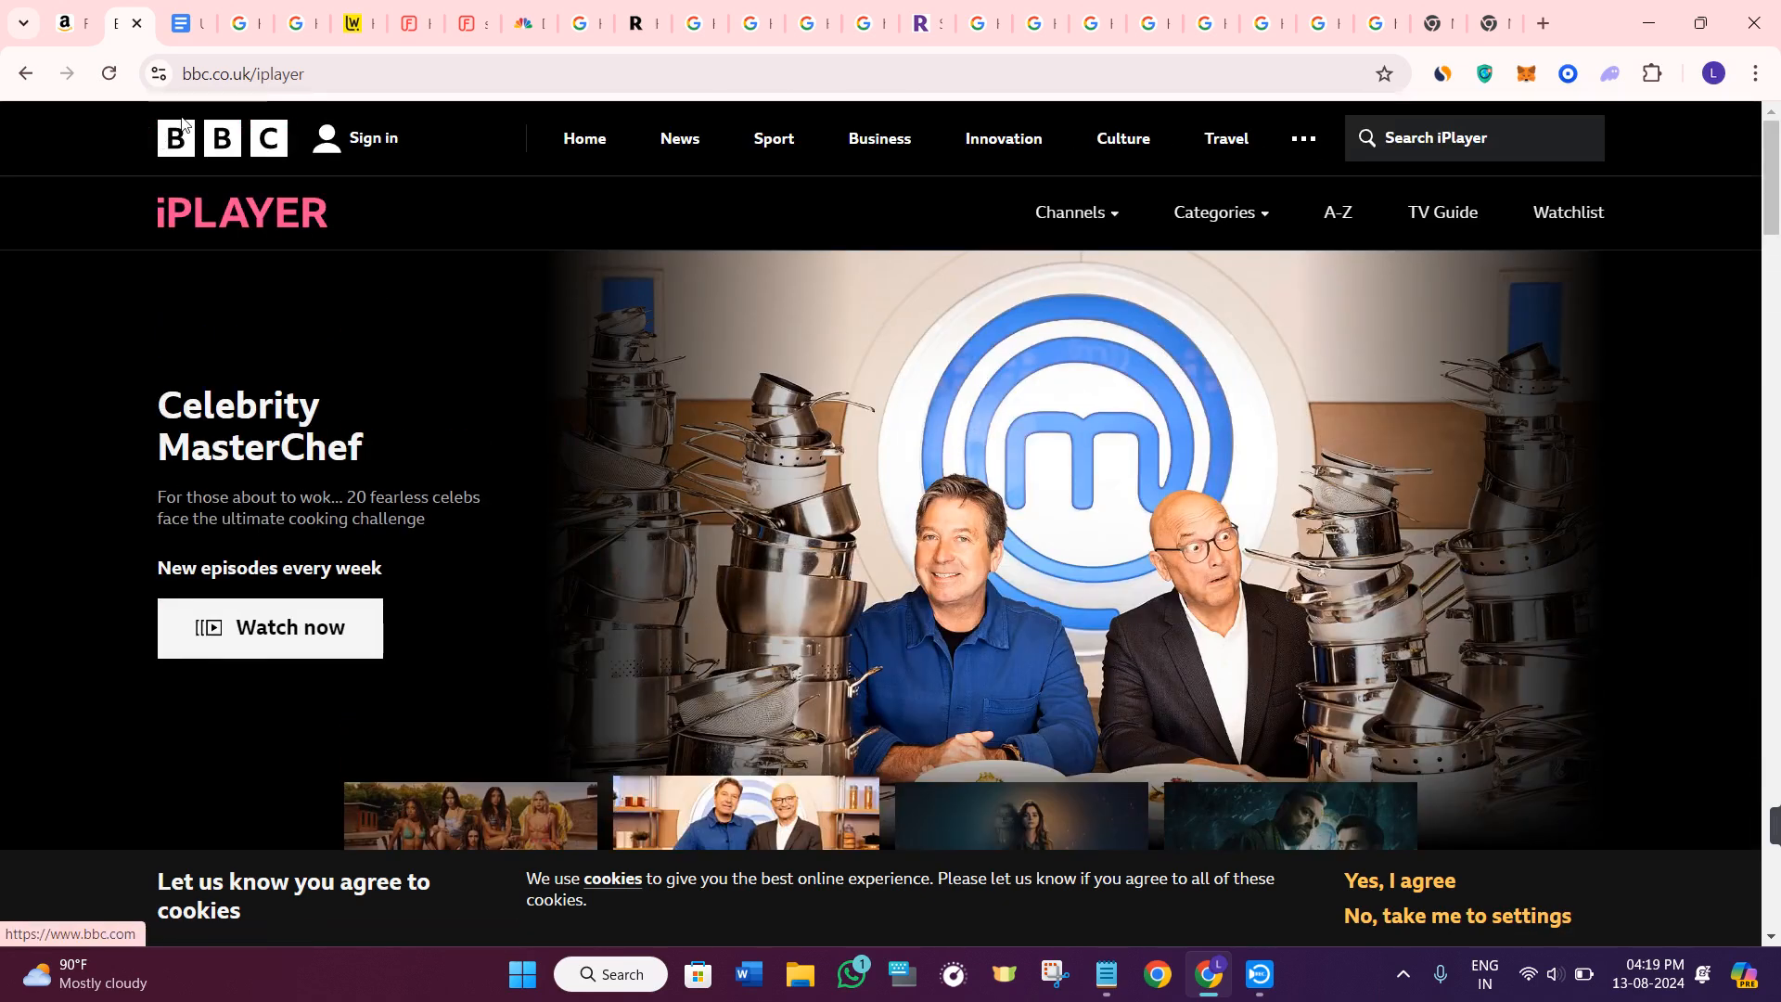
{"action": "left_click", "coordinate": [187, 22]}
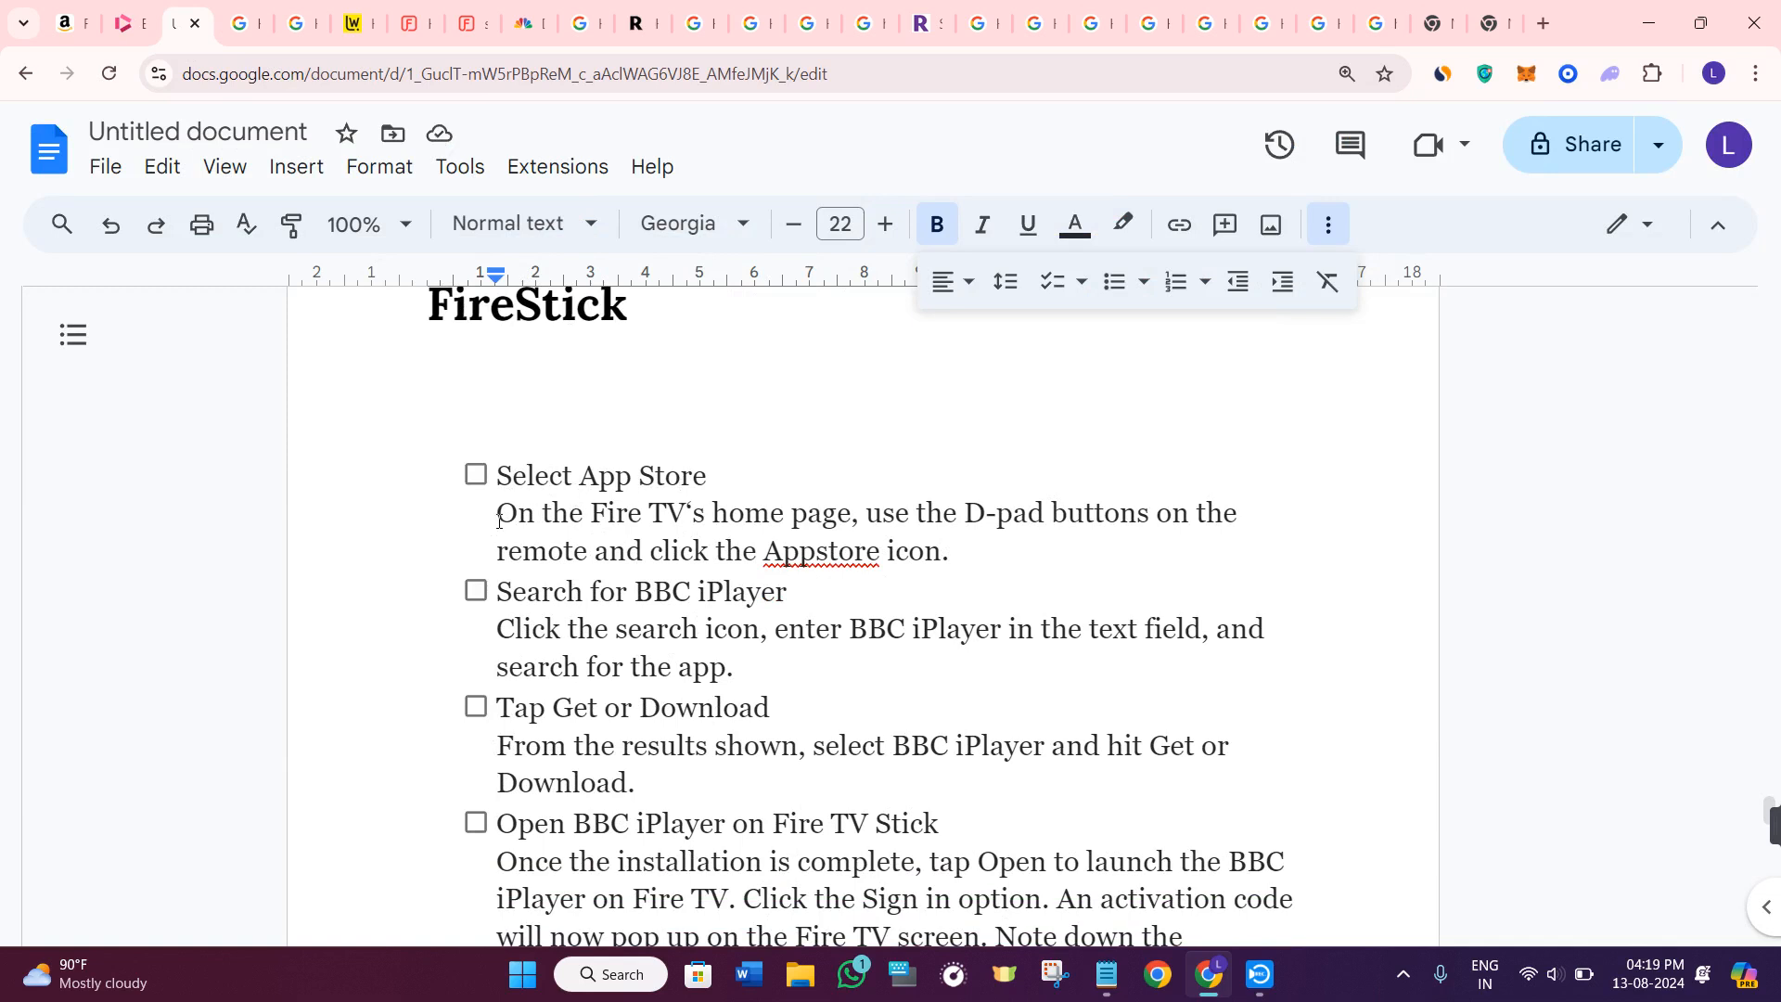
{"action": "left_click_drag", "start_coordinate": [497, 512], "coordinate": [850, 512]}
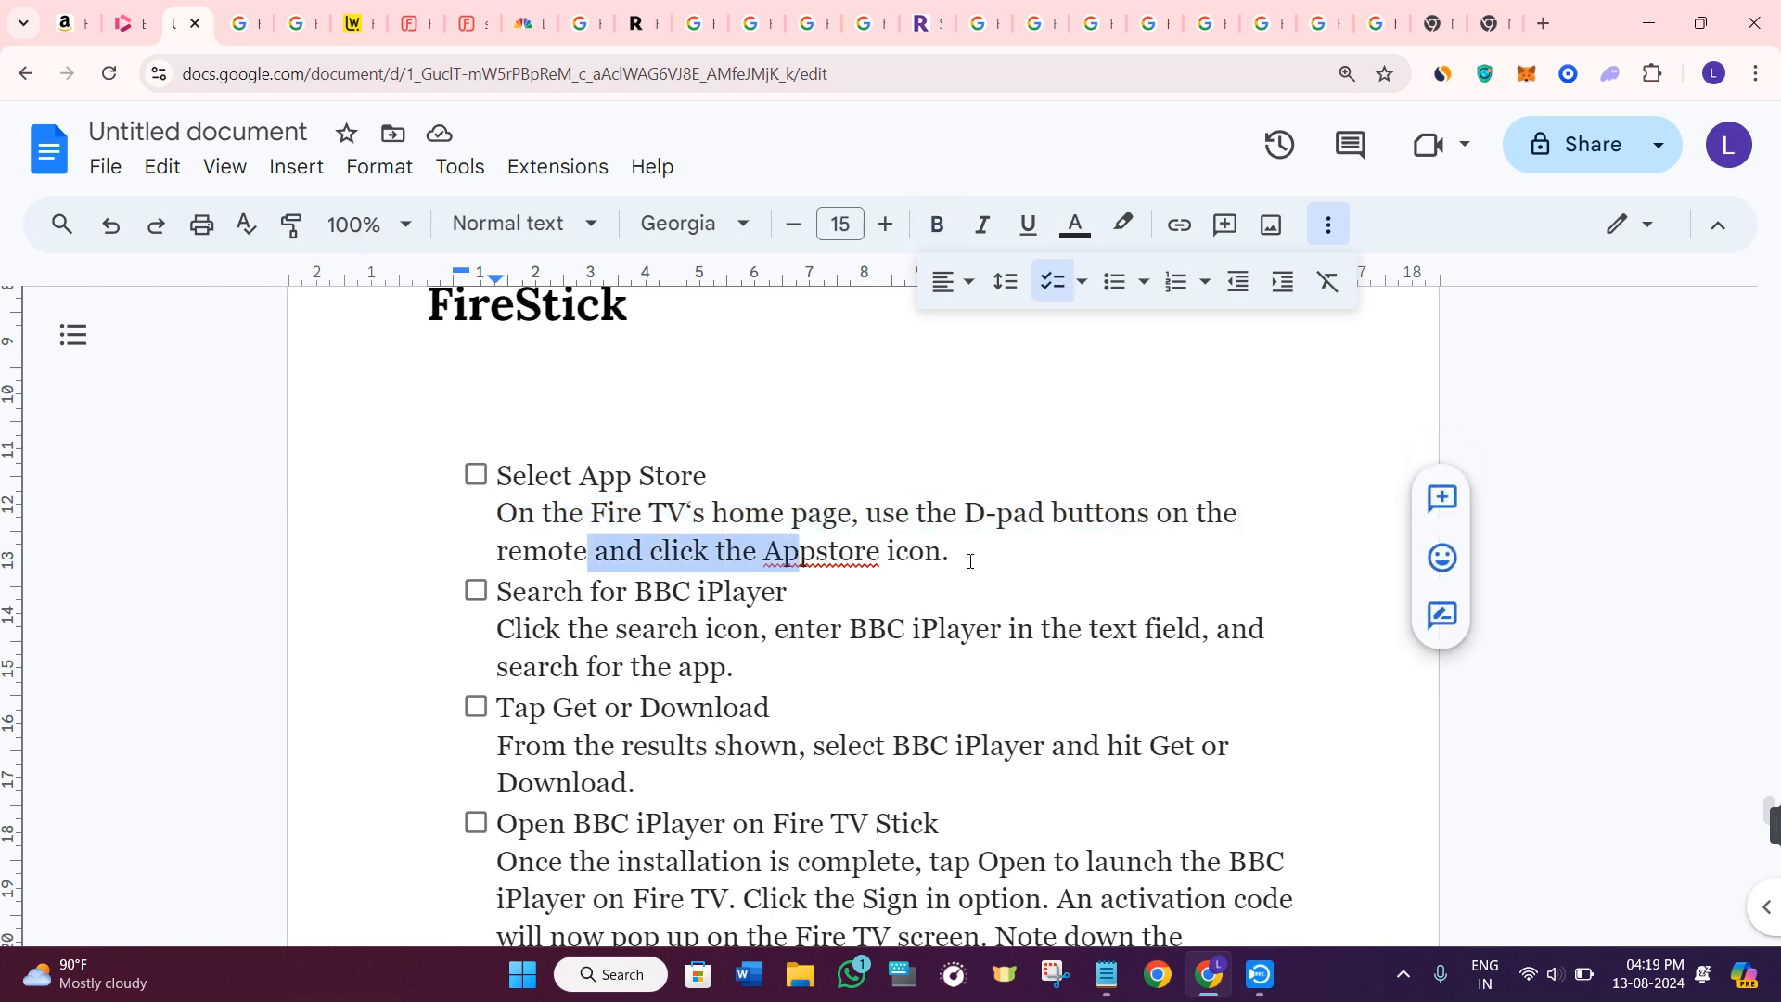
{"action": "scroll", "scroll_direction": "down", "scroll_amount": 3}
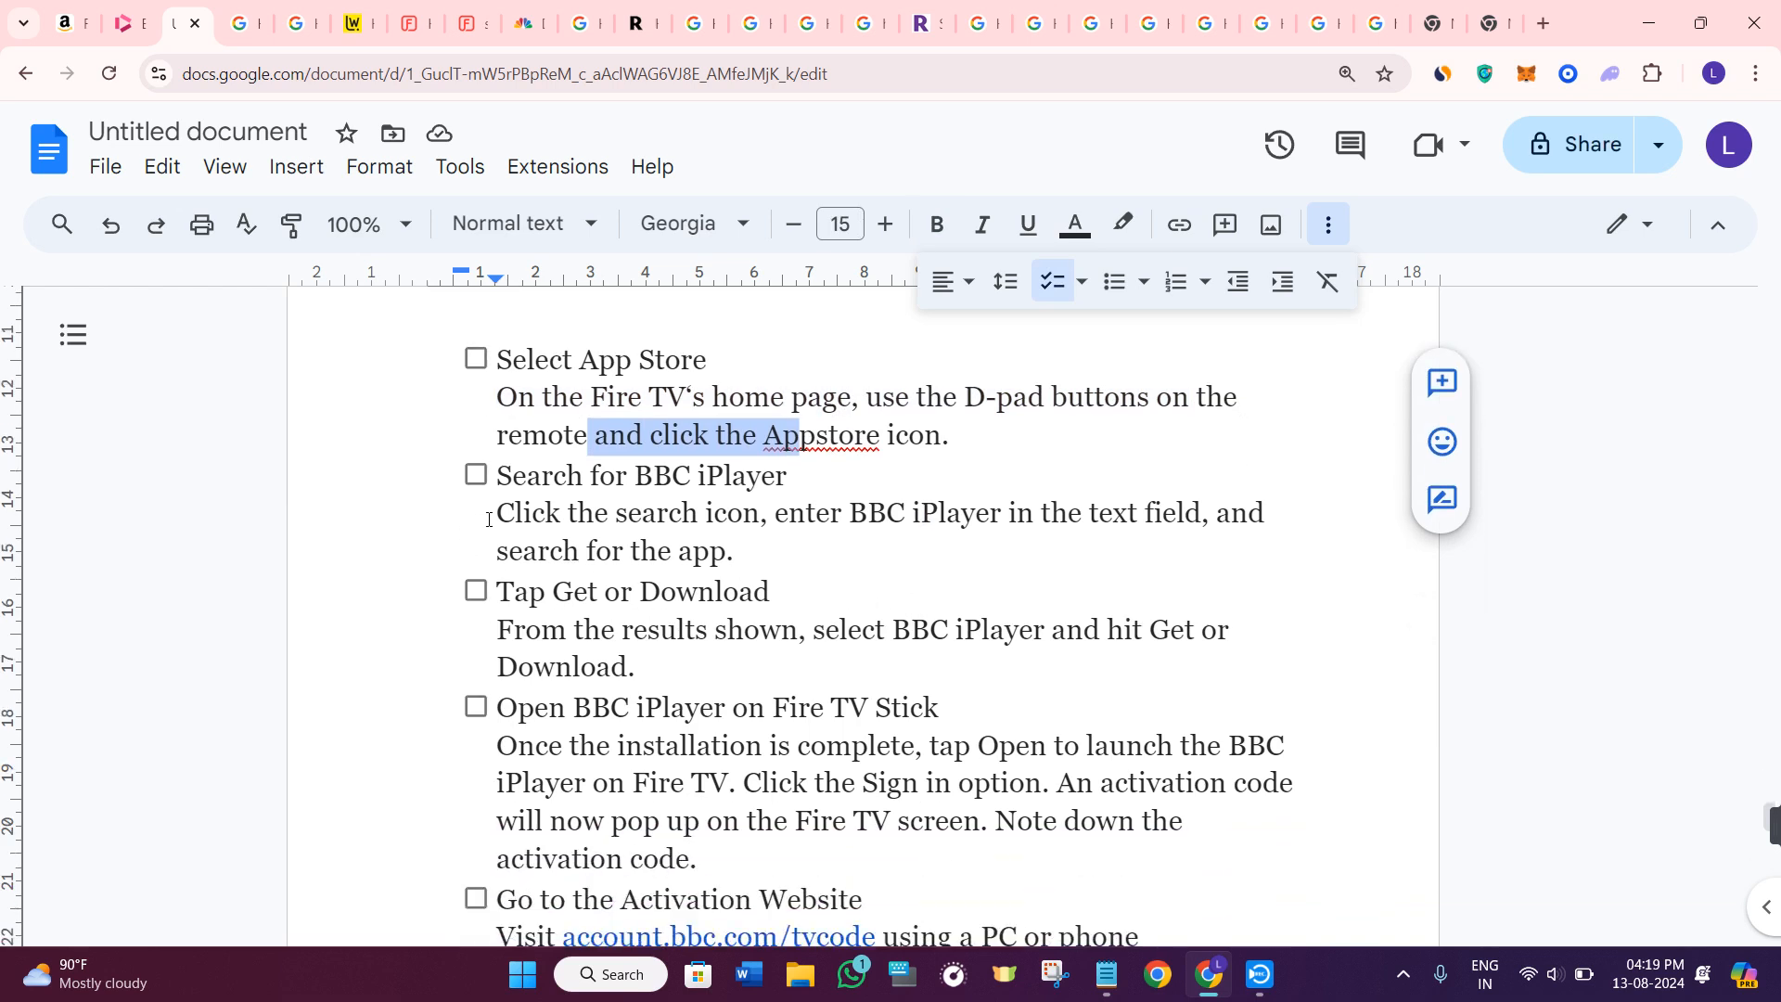
{"action": "left_click", "coordinate": [475, 358]}
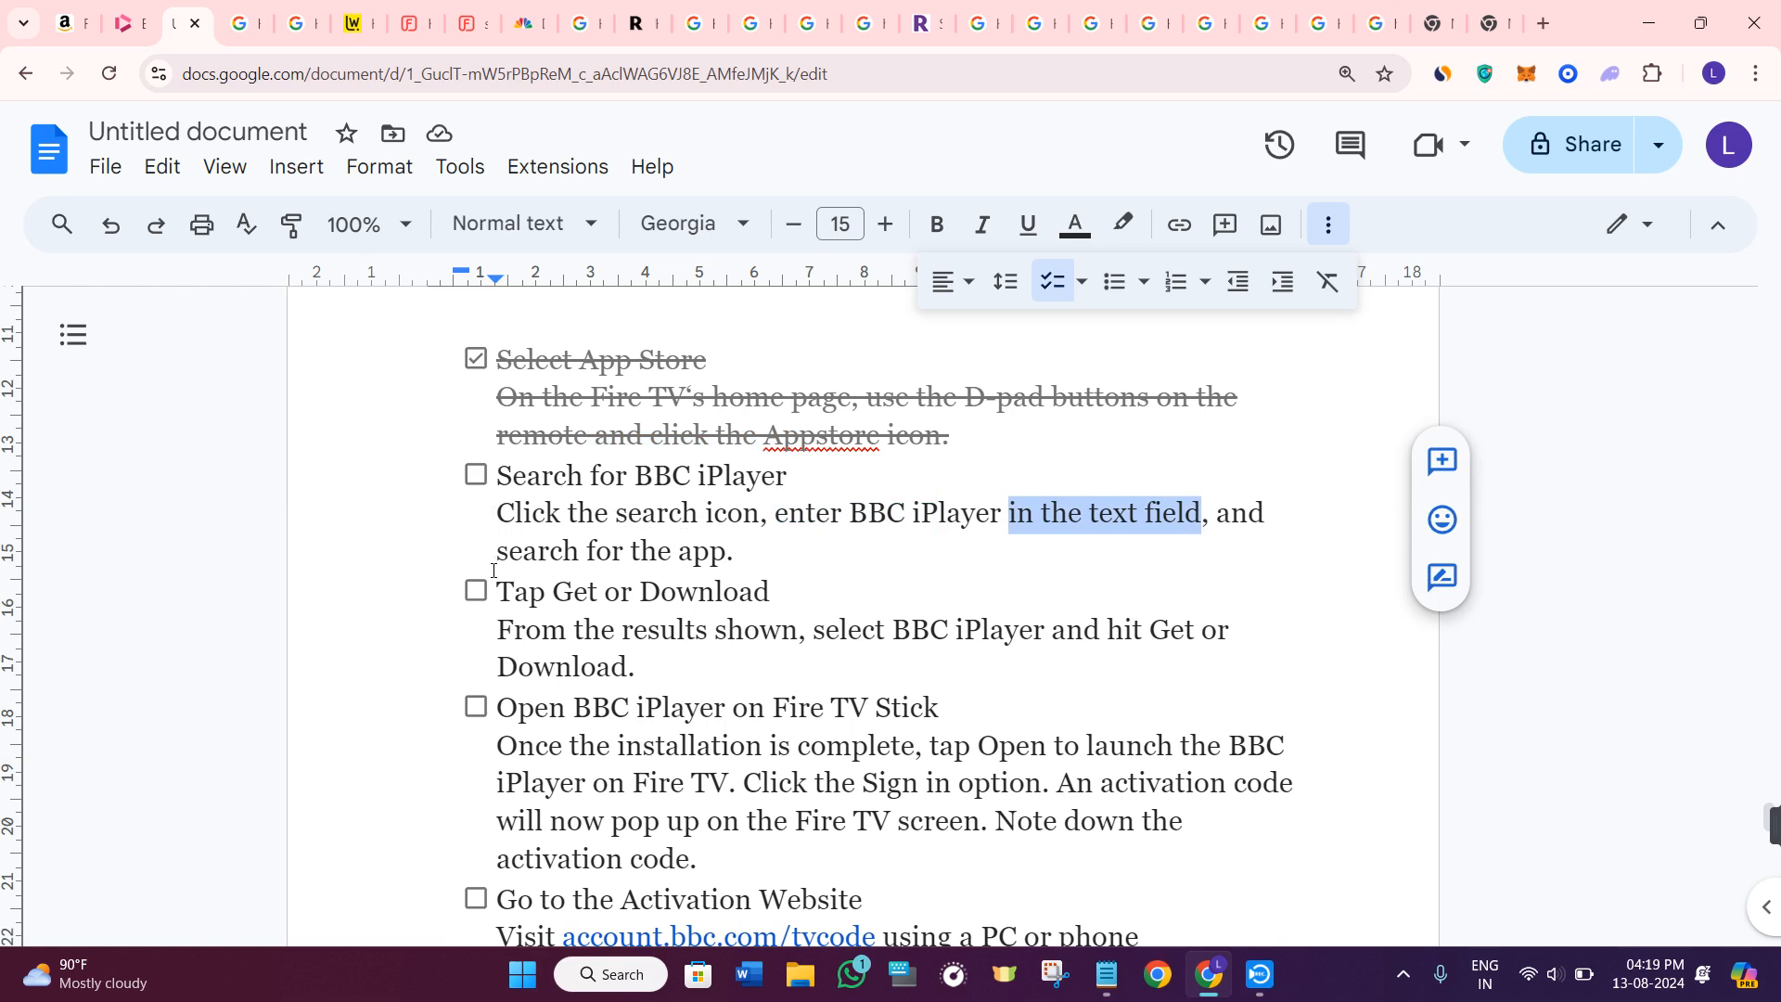
{"action": "left_click", "coordinate": [475, 474]}
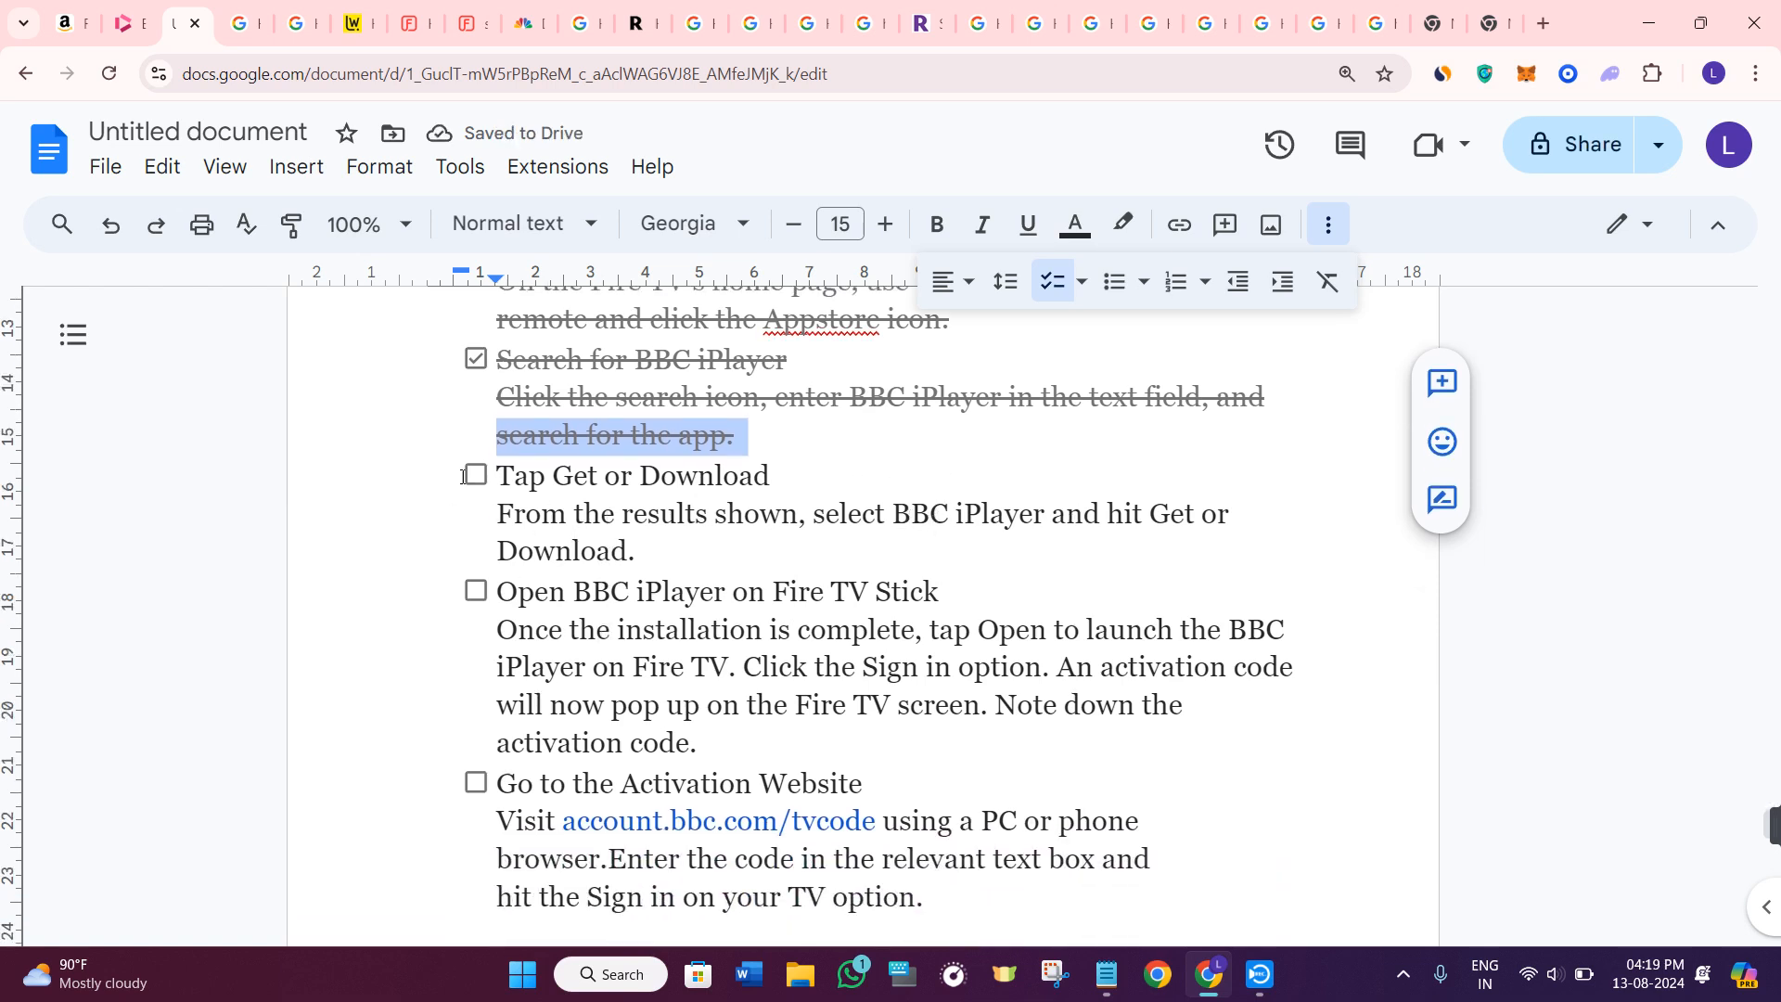
Tick the Tap Get or Download step so it strikes through.
{"action": "left_click", "coordinate": [475, 475]}
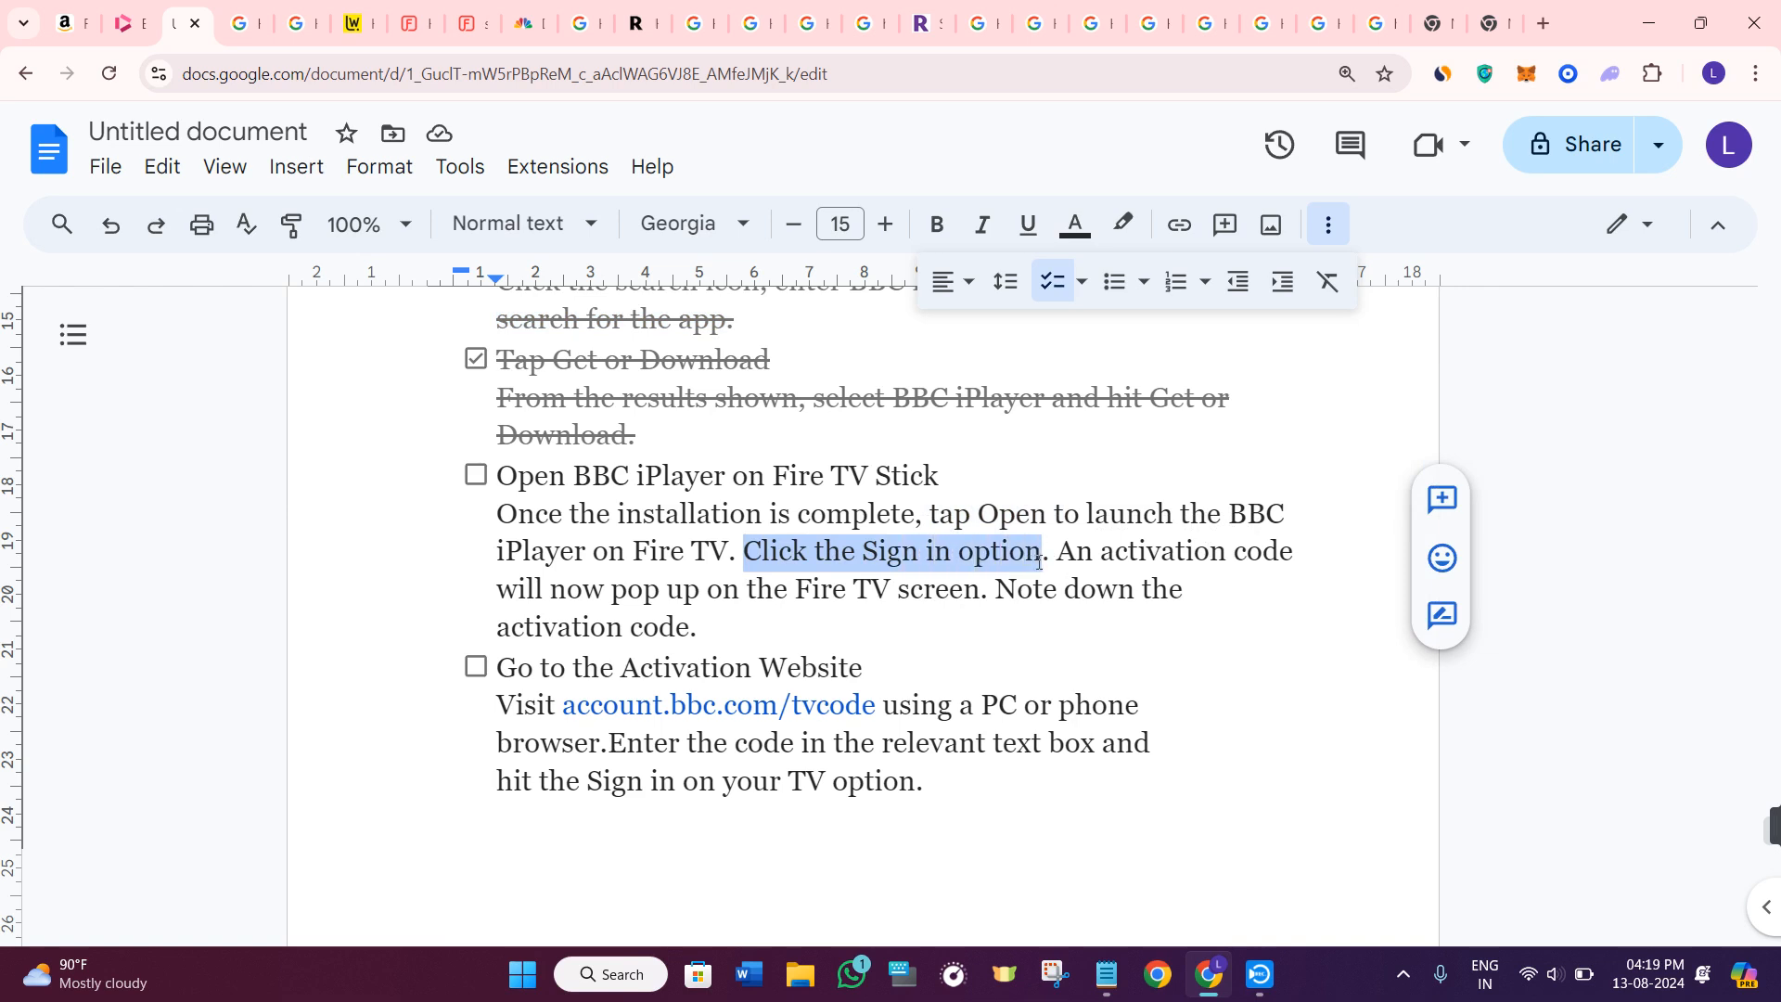
{"action": "mouse_move", "coordinate": [1039, 642]}
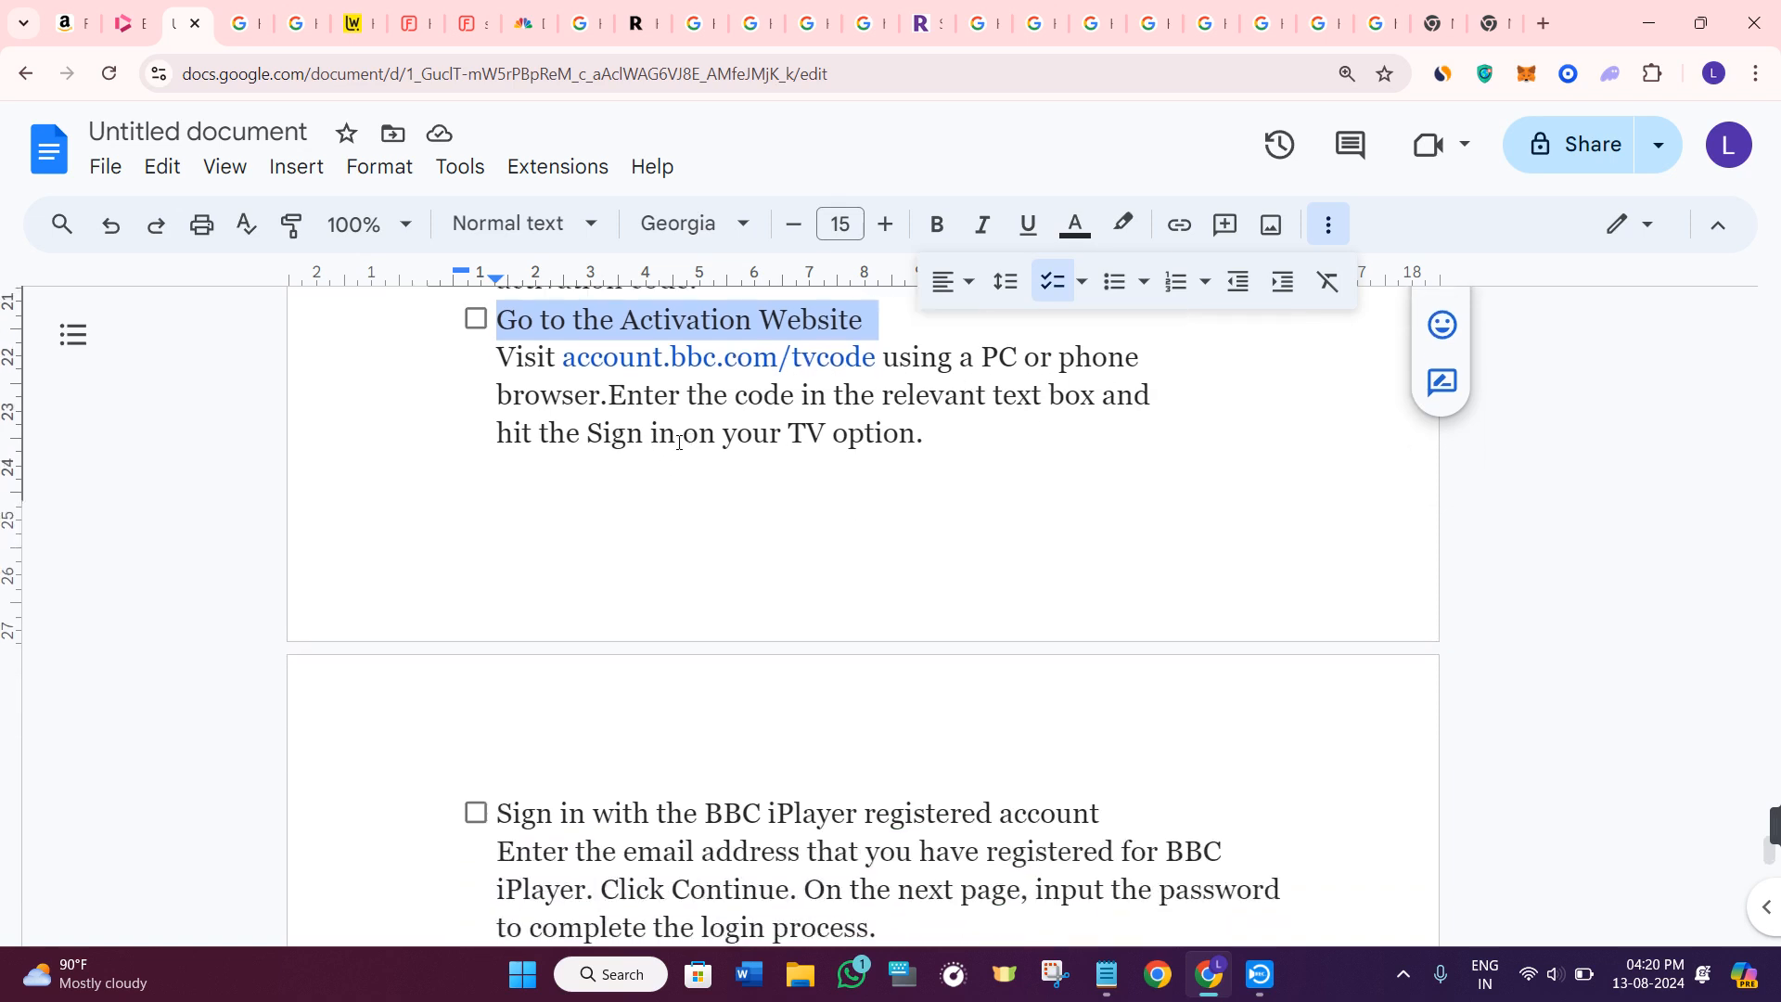
{"action": "scroll", "scroll_direction": "up", "scroll_amount": 3}
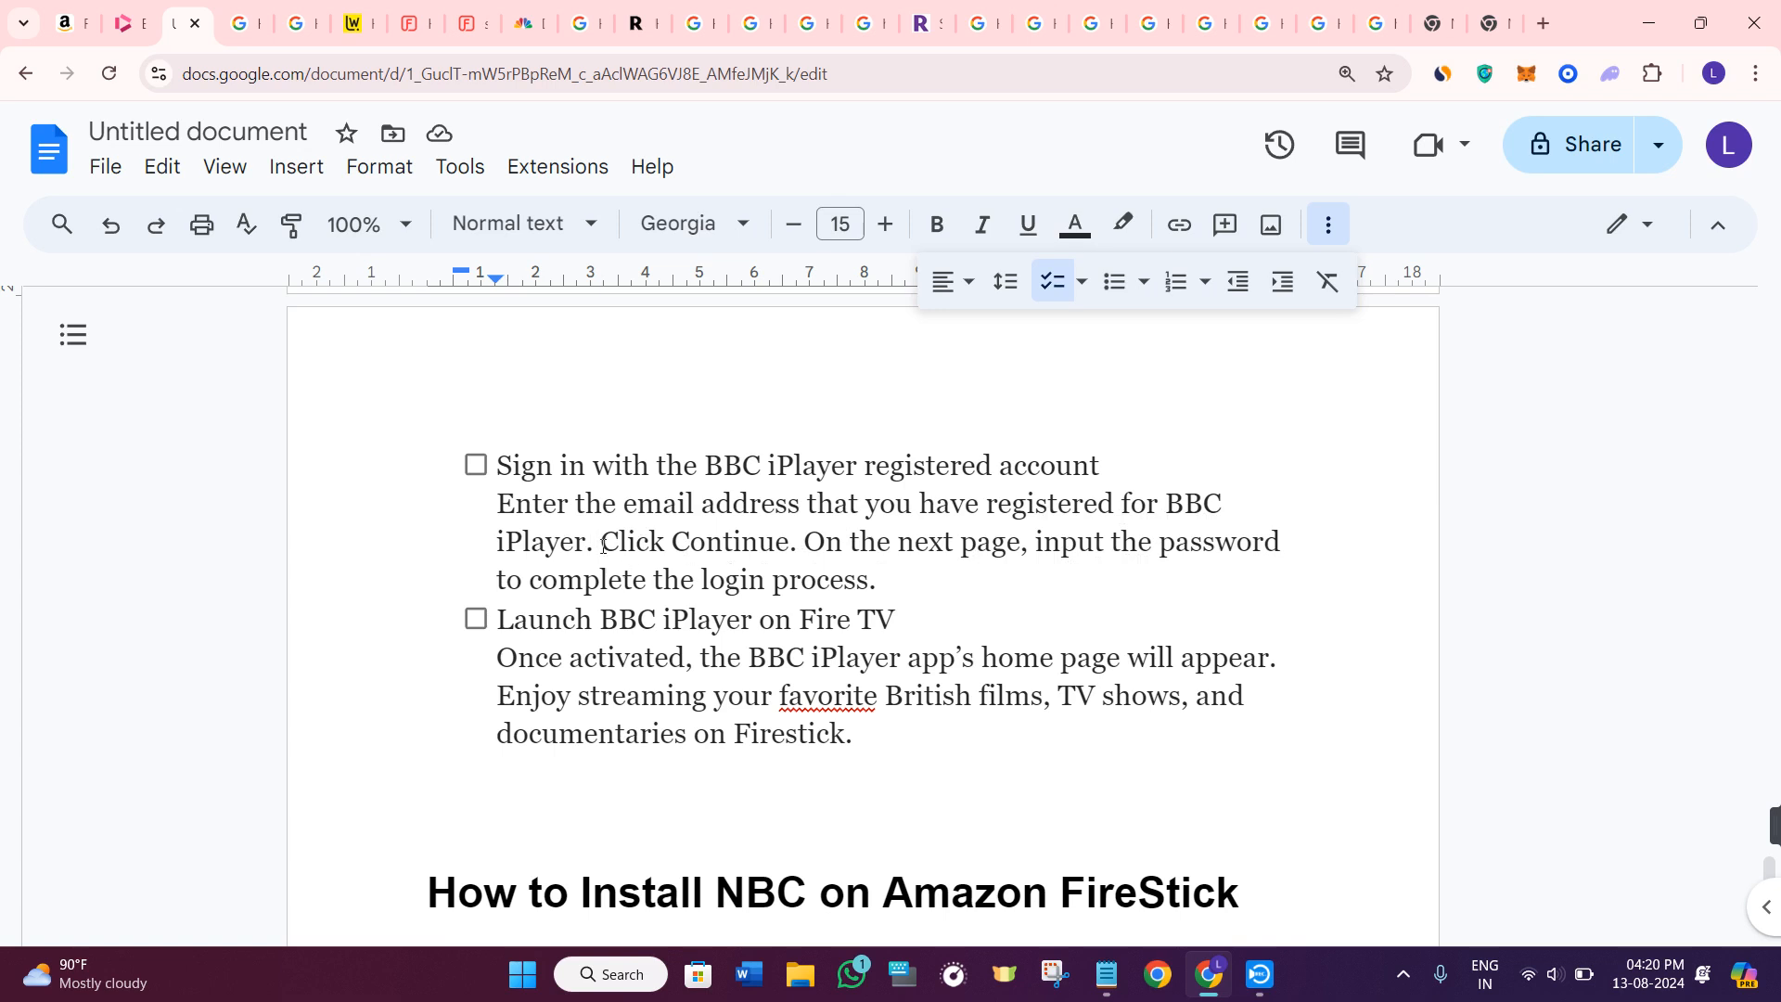
Tick the Sign in and Launch BBC iPlayer on Fire TV steps, then return to the BBC iPlayer page.
{"action": "left_click", "coordinate": [476, 465]}
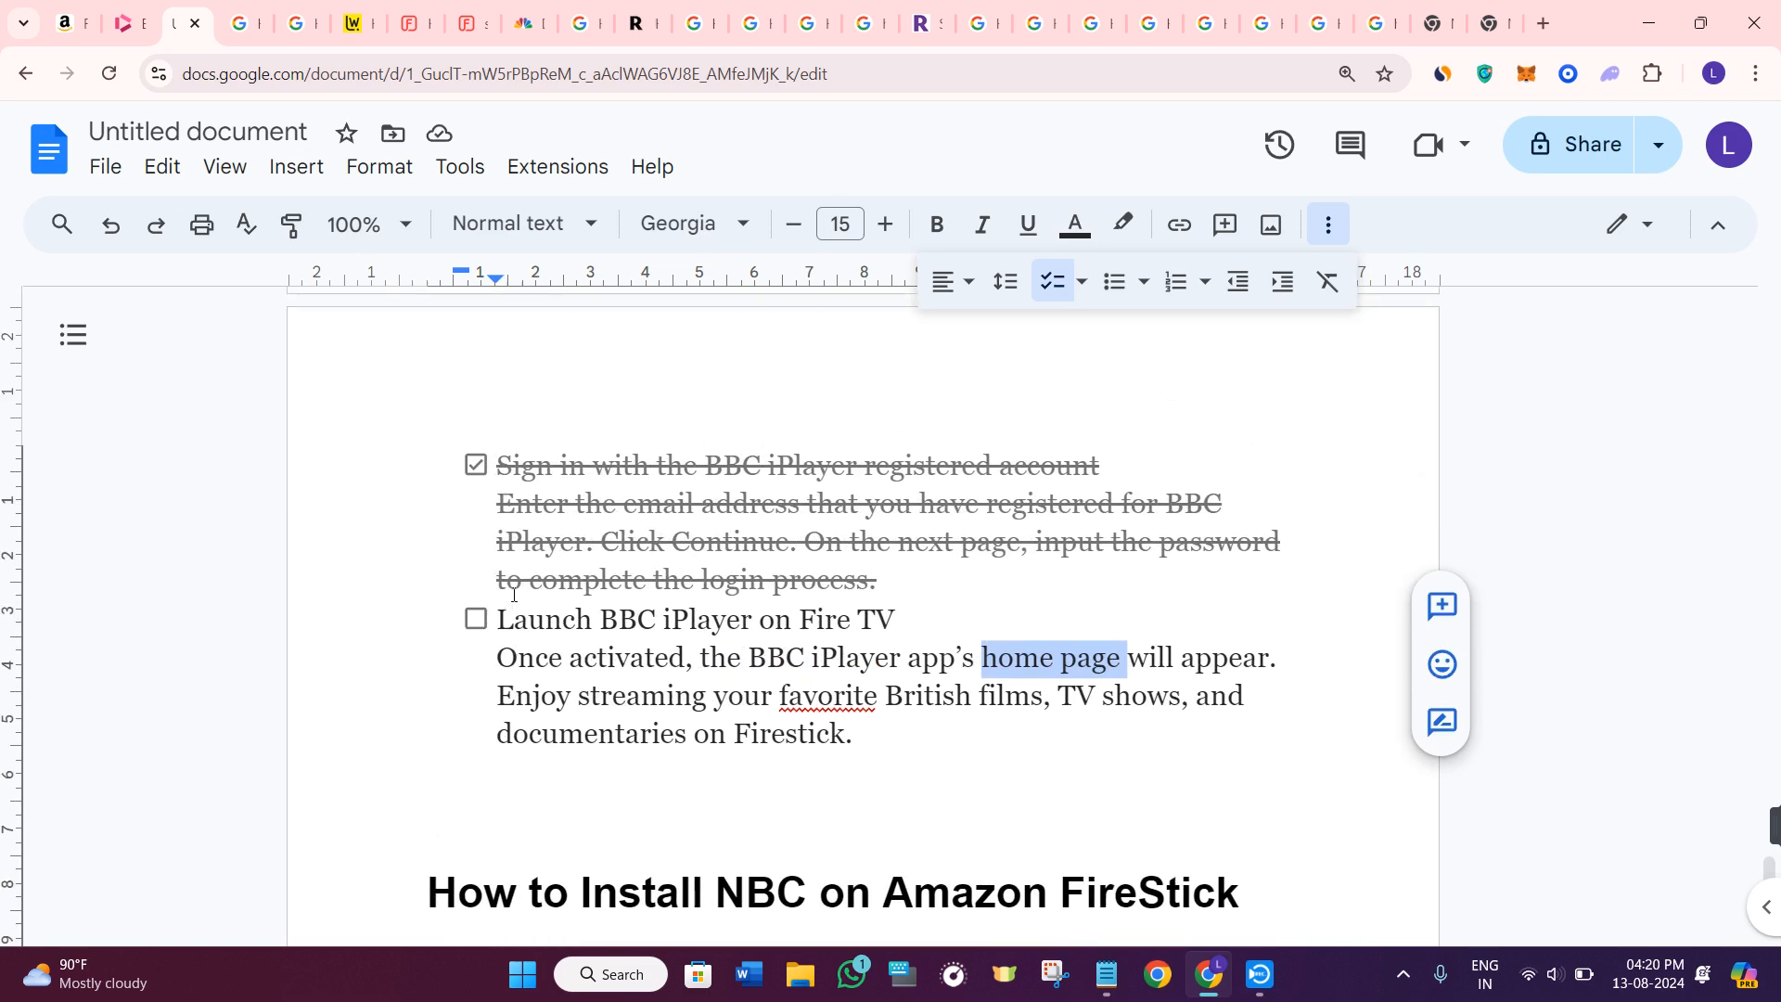
{"action": "scroll", "scroll_direction": "down", "scroll_amount": 3}
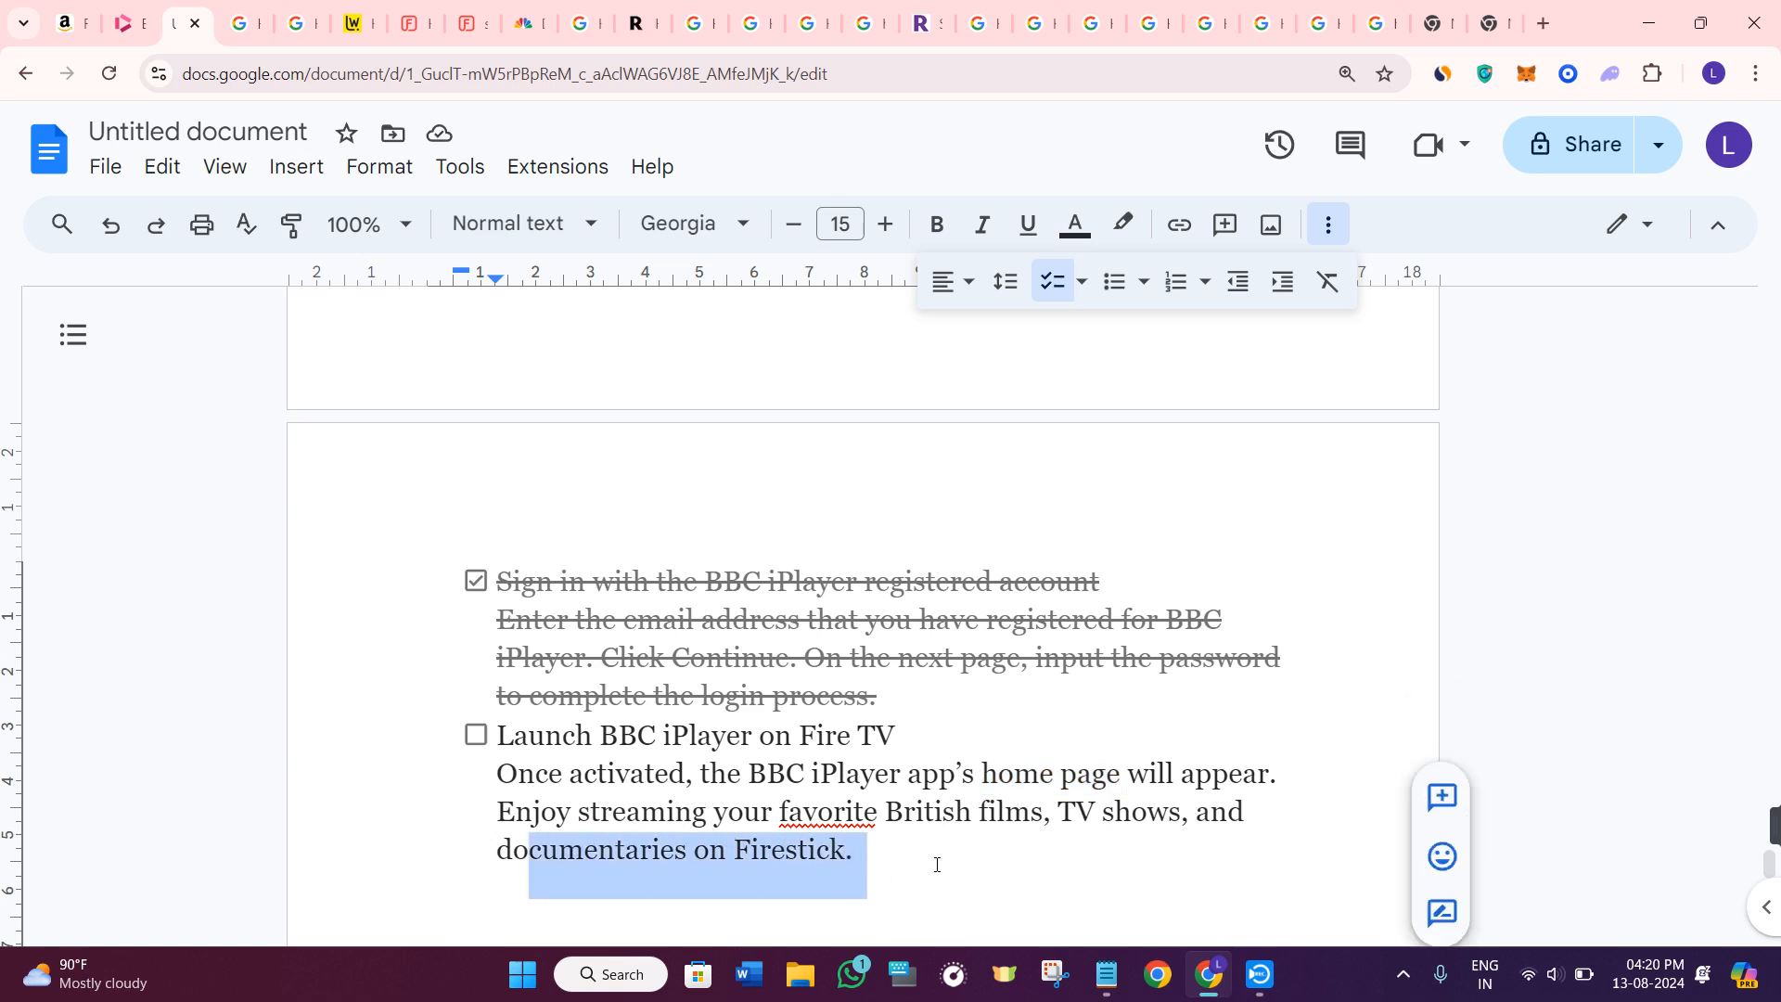
{"action": "left_click", "coordinate": [475, 735]}
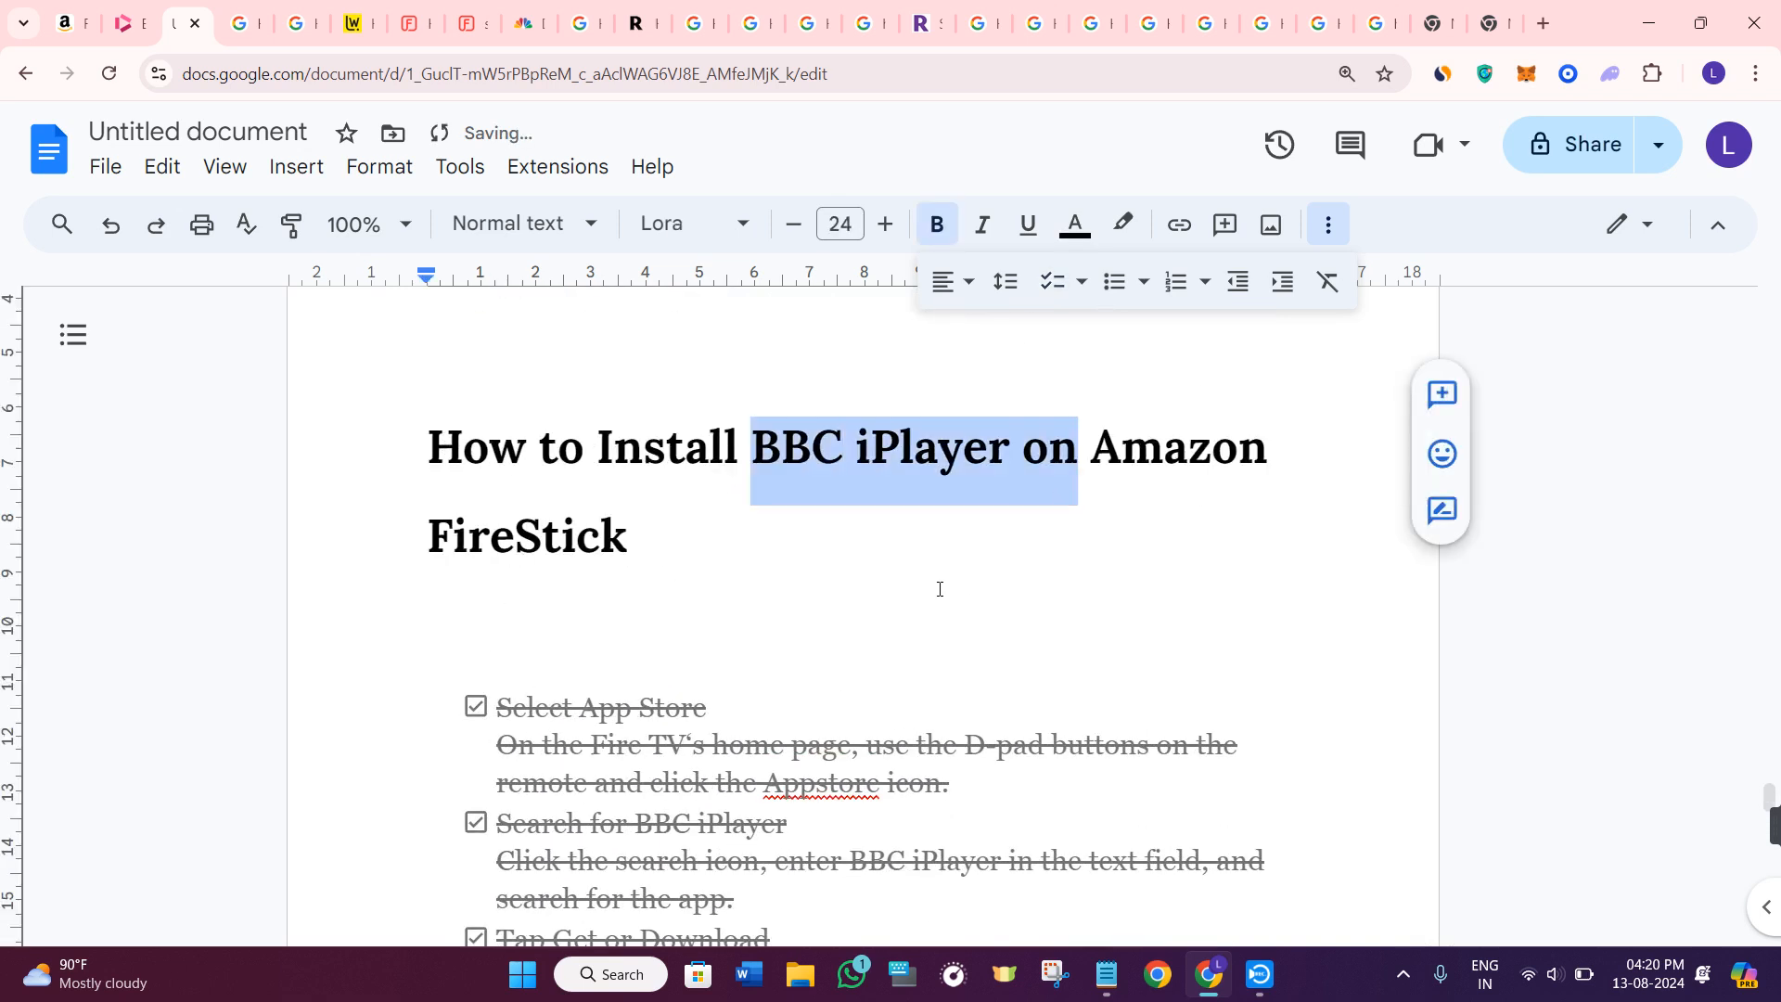
{"action": "left_click", "coordinate": [577, 536]}
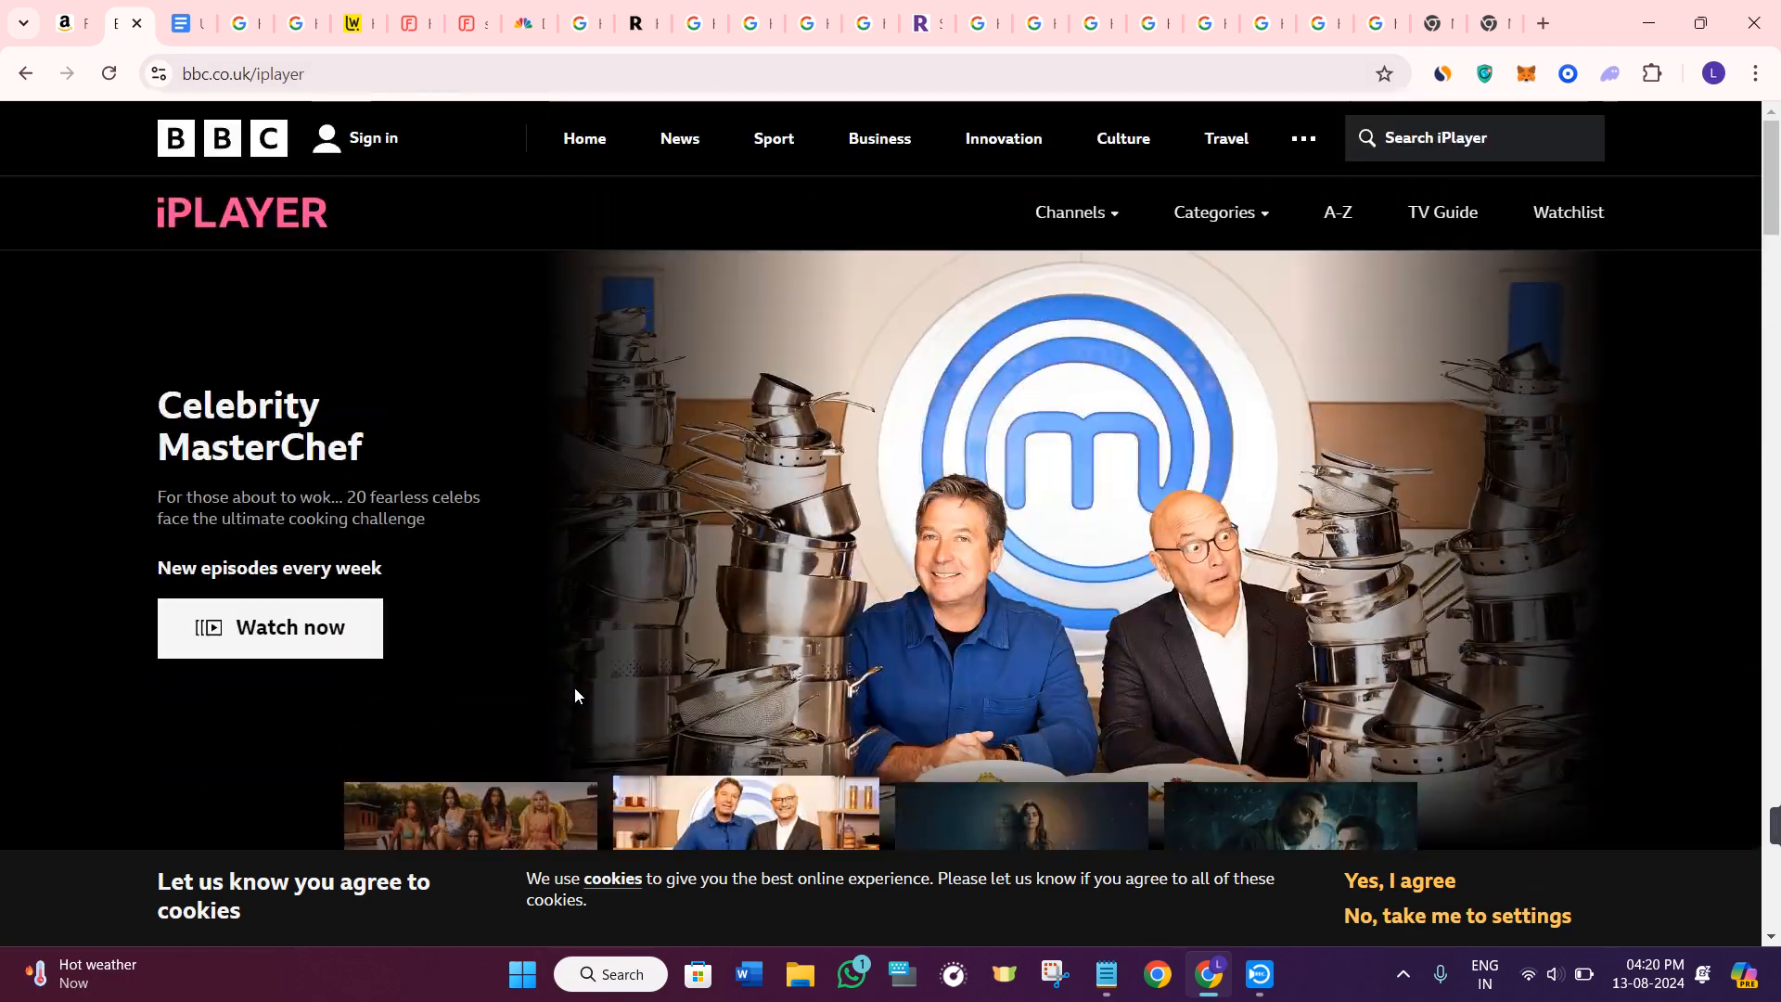
{"action": "scroll", "scroll_direction": "down", "scroll_amount": 3}
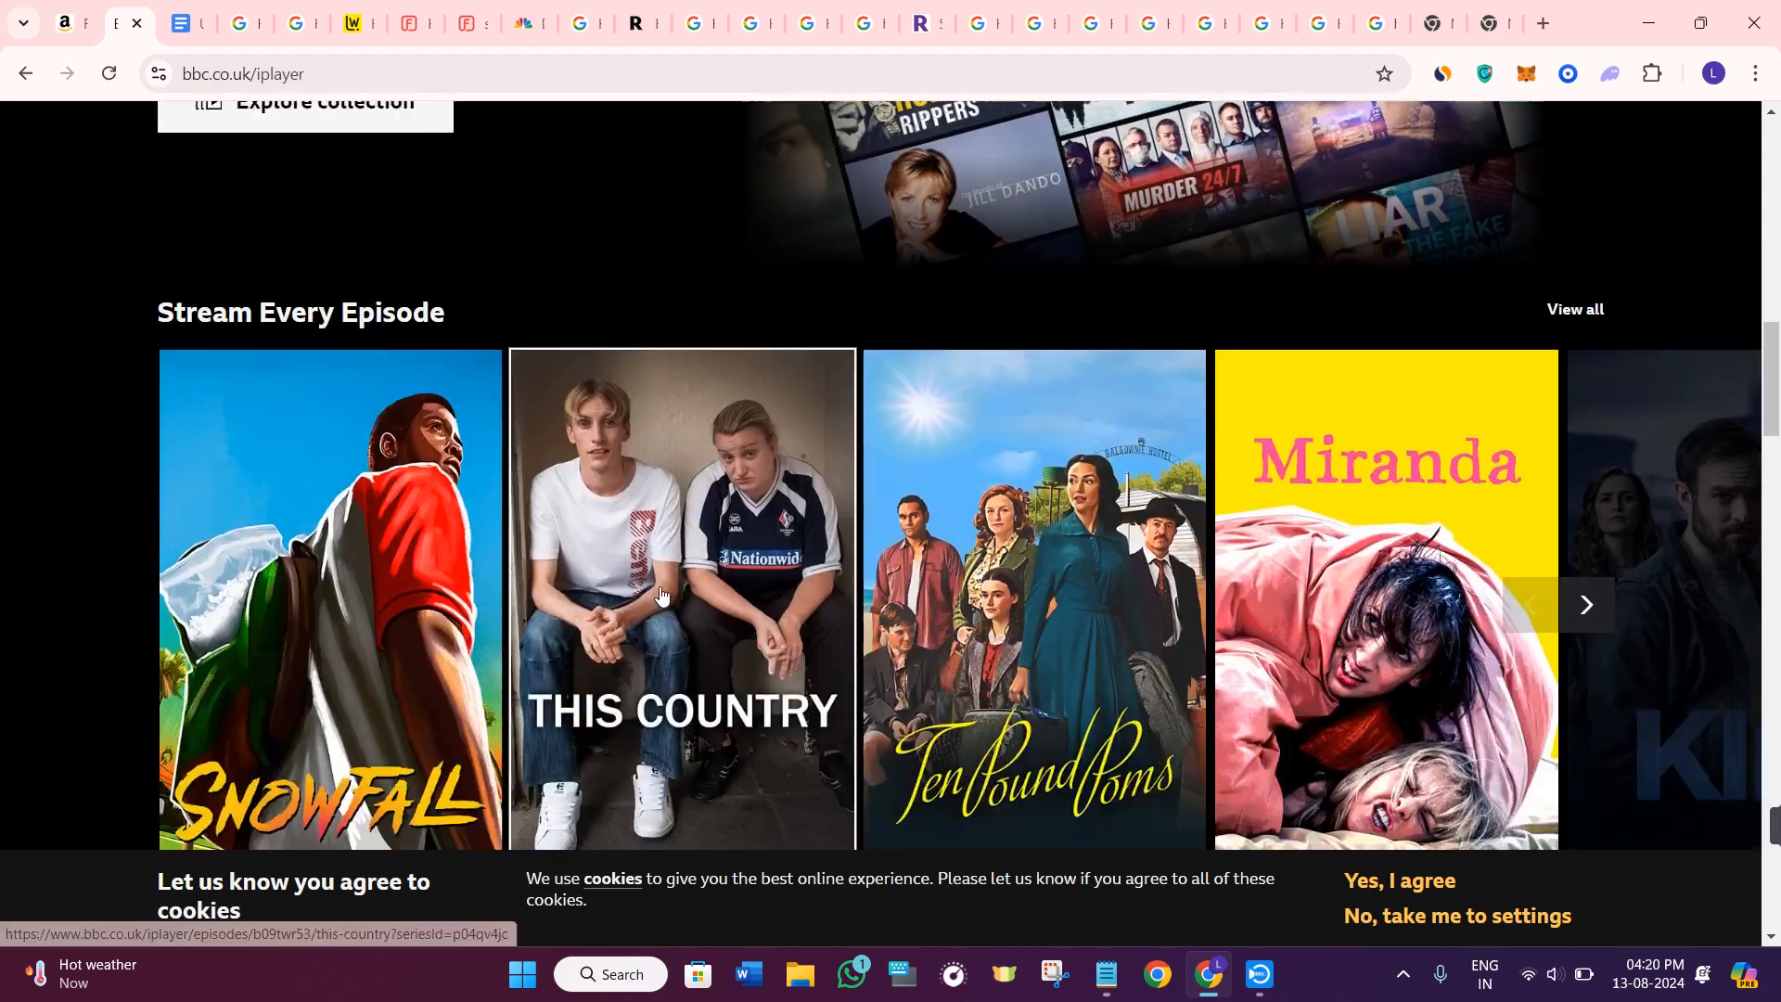
{"action": "scroll", "scroll_direction": "down", "scroll_amount": 3}
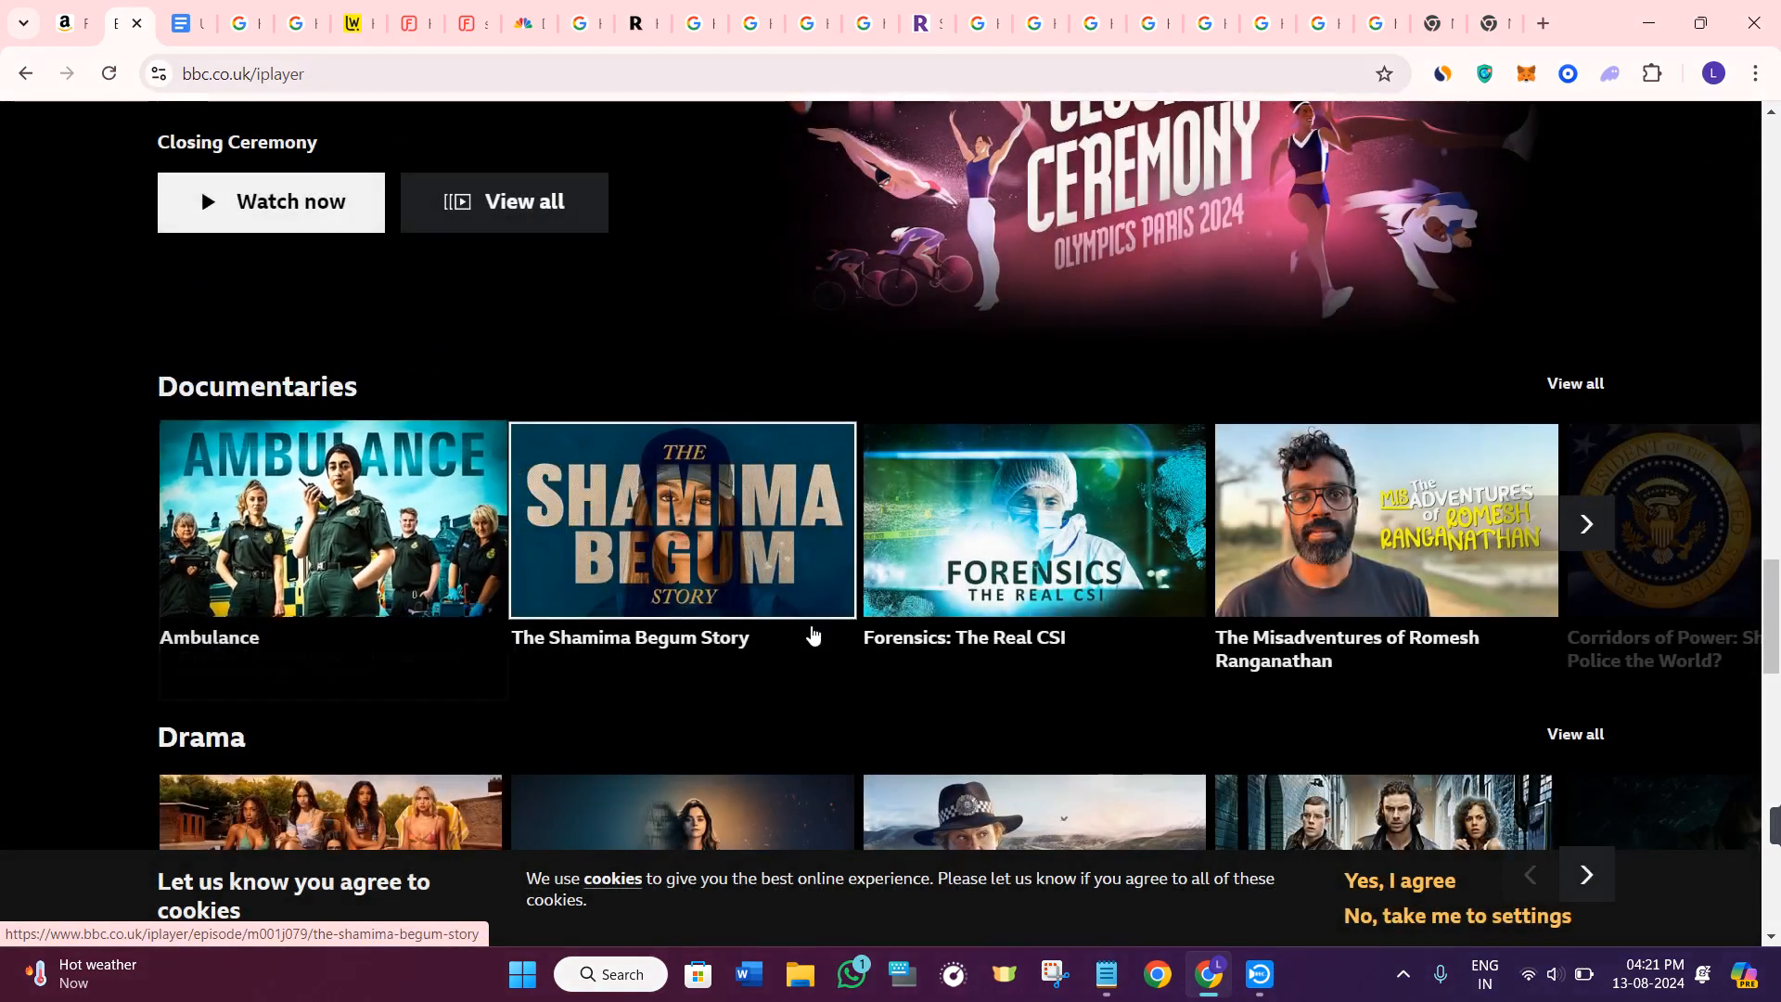
{"action": "scroll", "scroll_direction": "down", "scroll_amount": 3}
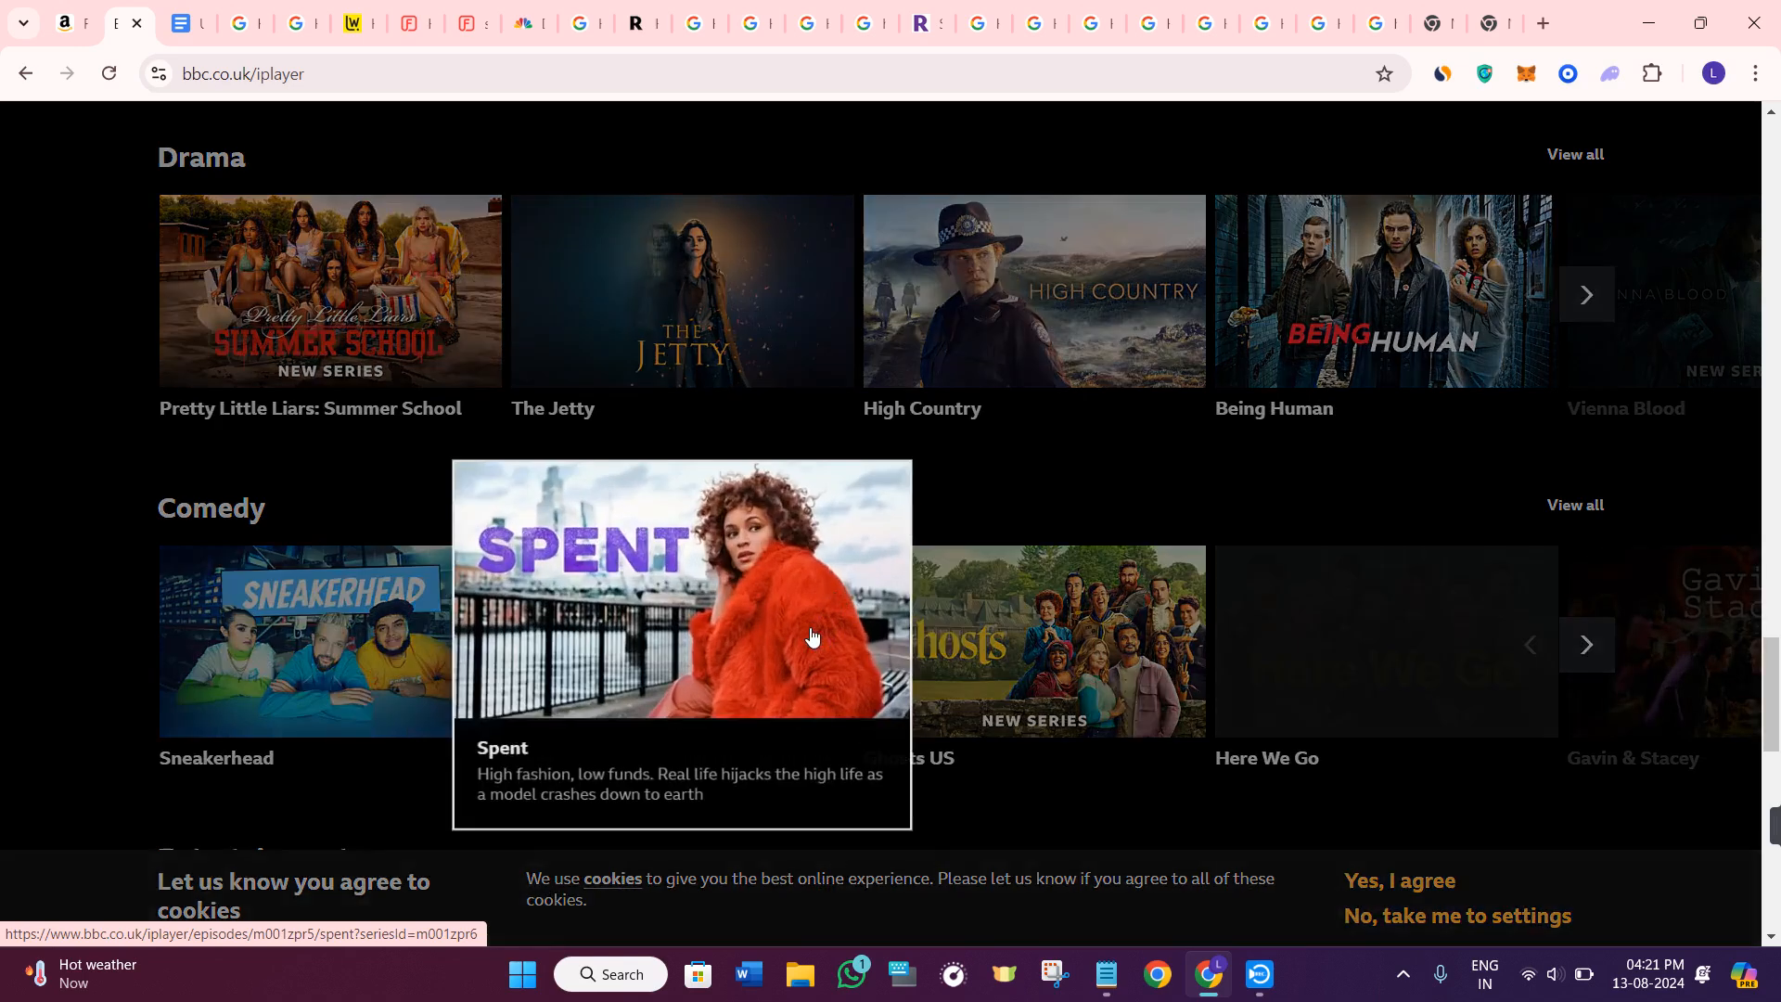
{"action": "scroll", "scroll_direction": "down", "scroll_amount": 3}
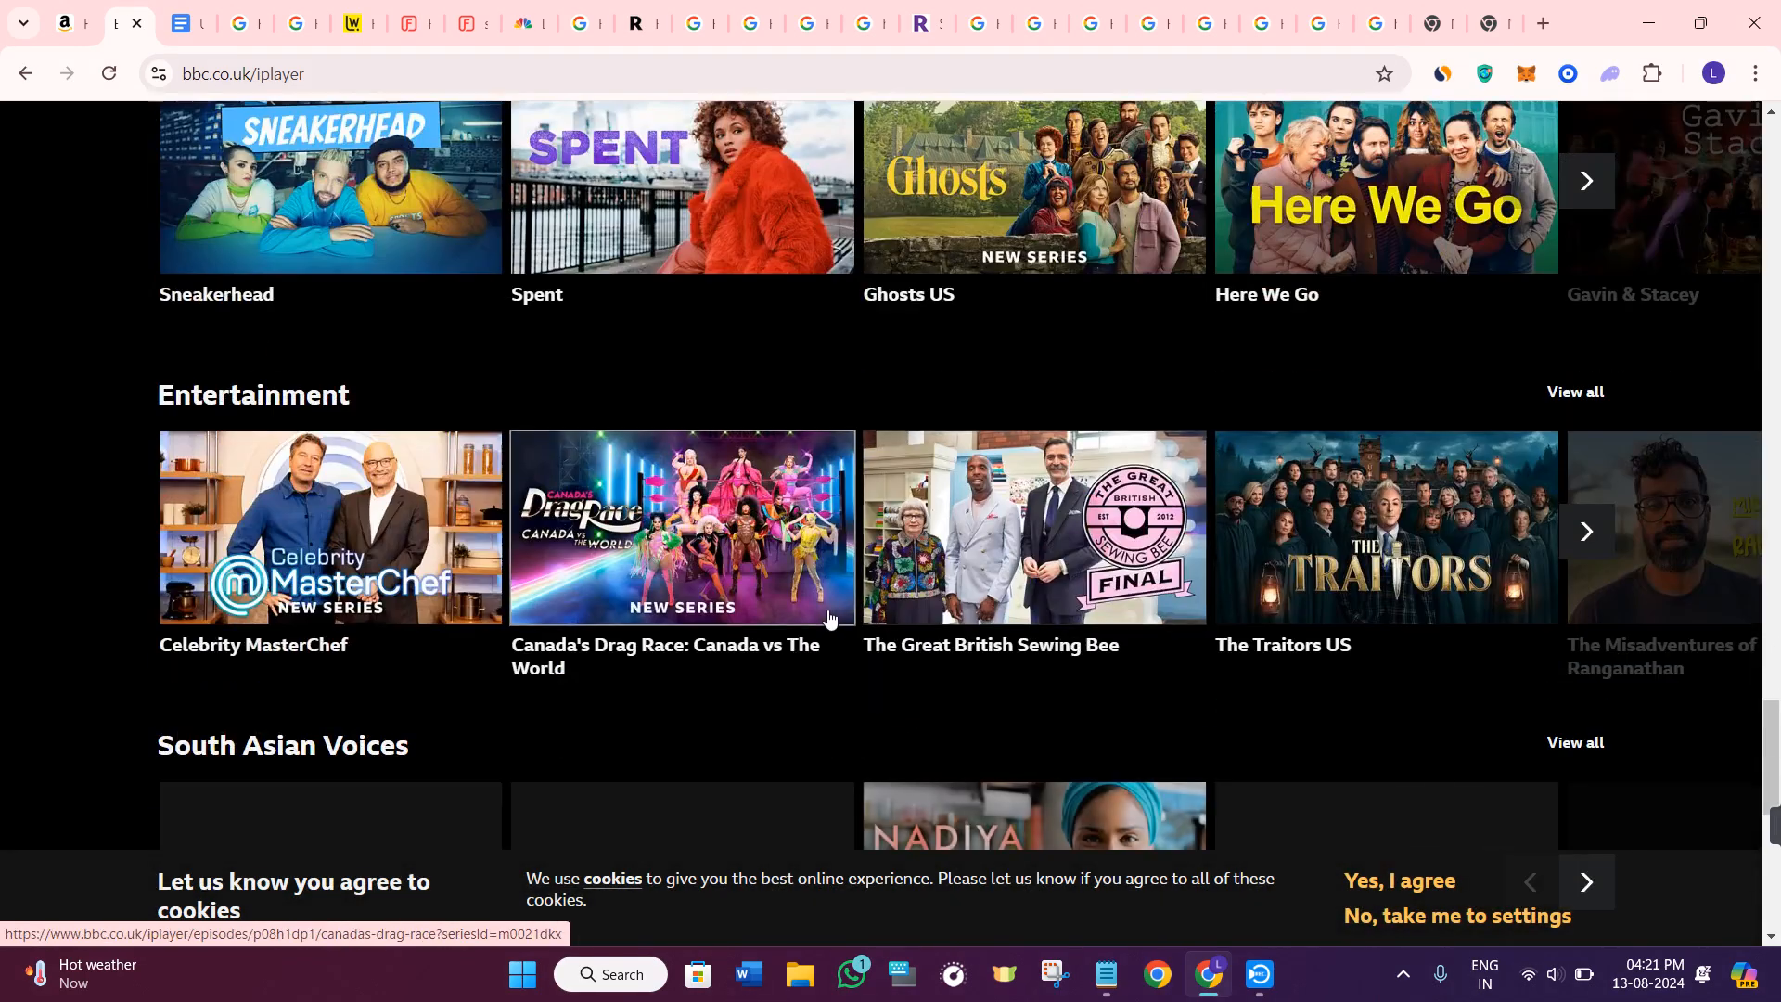
{"action": "scroll", "scroll_direction": "down", "scroll_amount": 3}
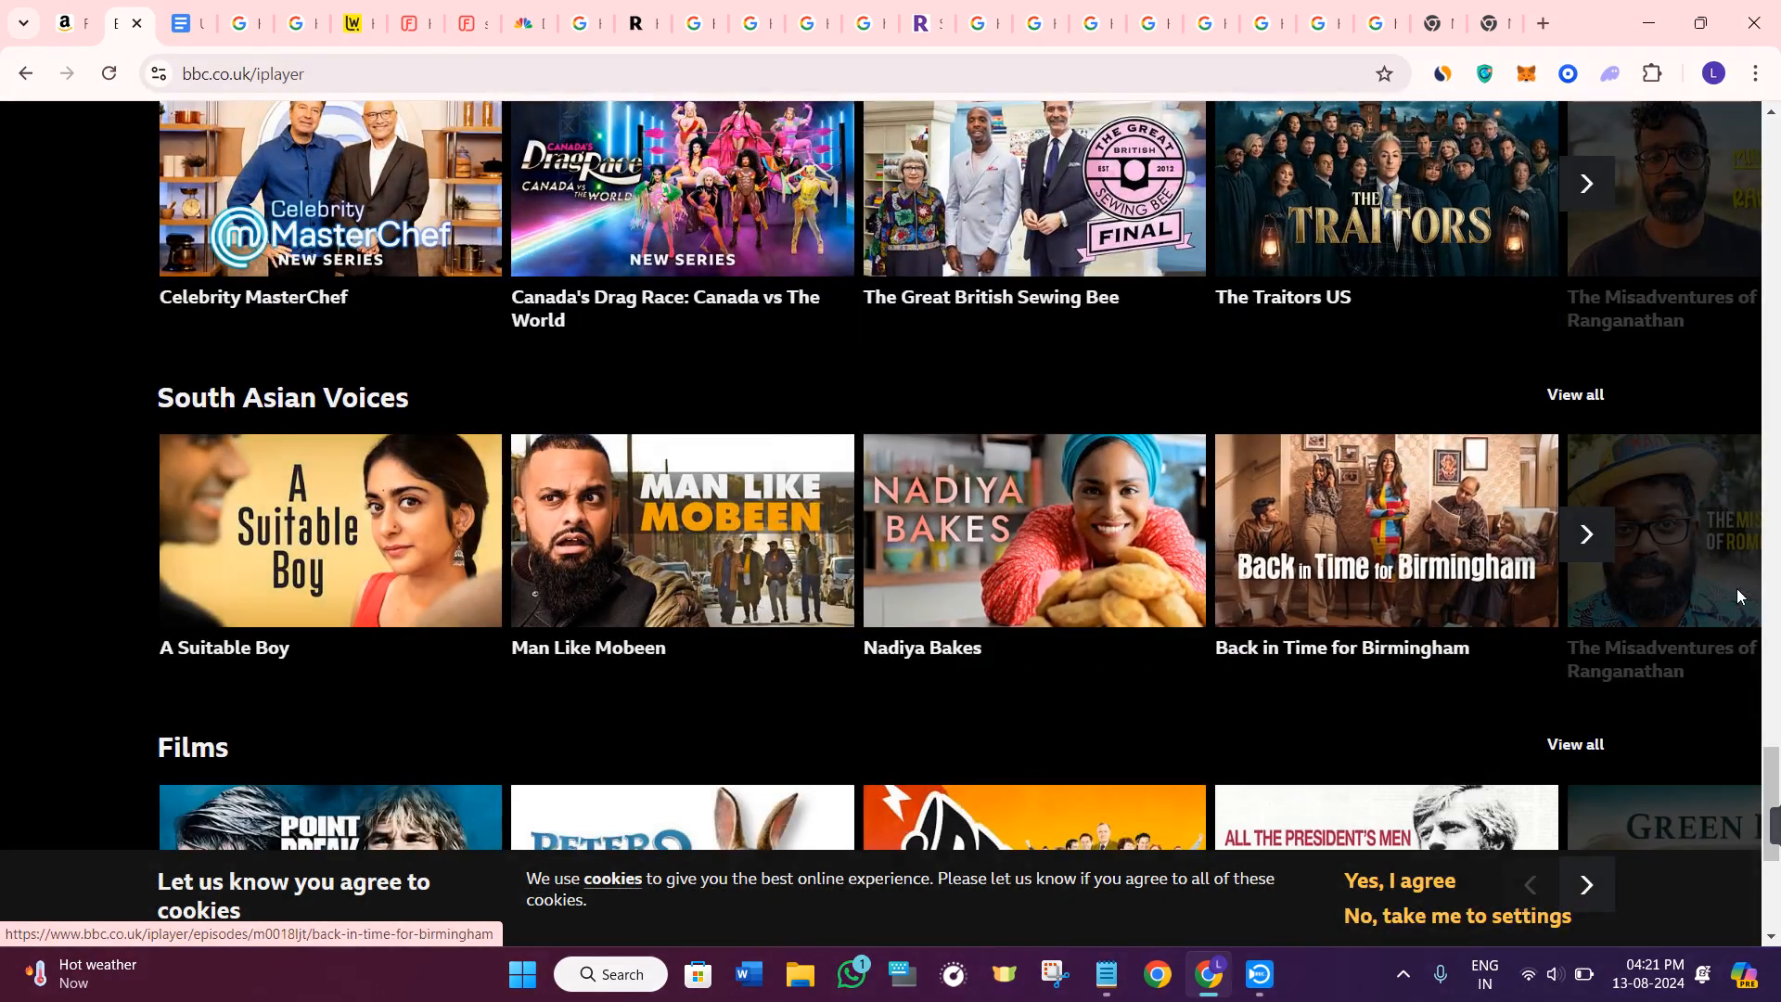